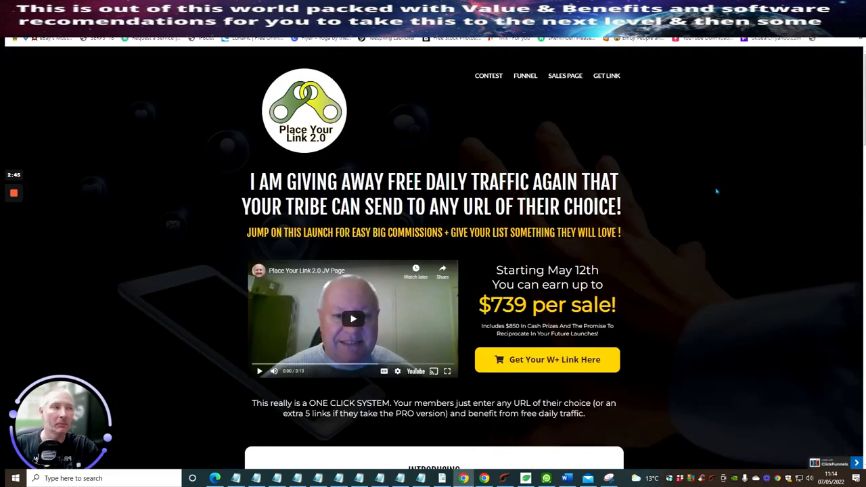
scroll(down, 3)
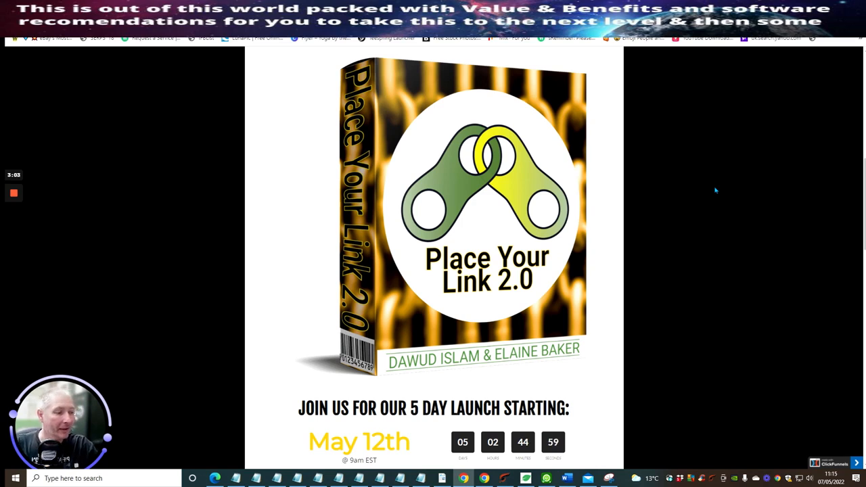
scroll(down, 3)
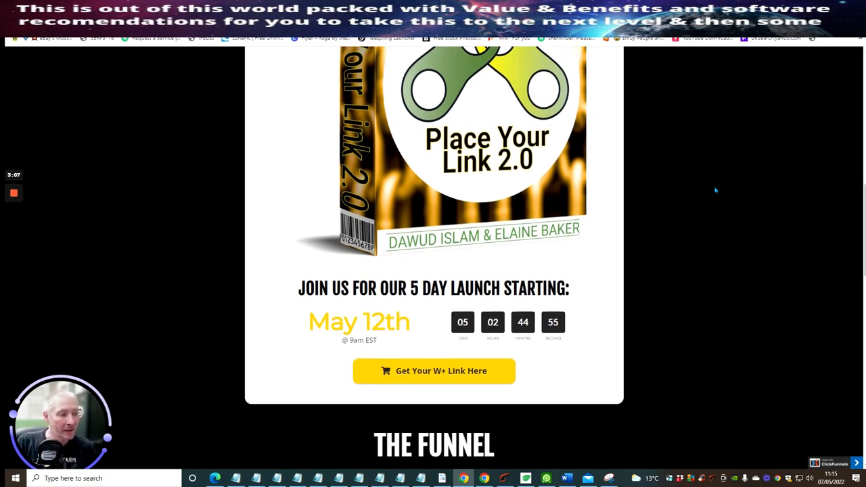
scroll(down, 3)
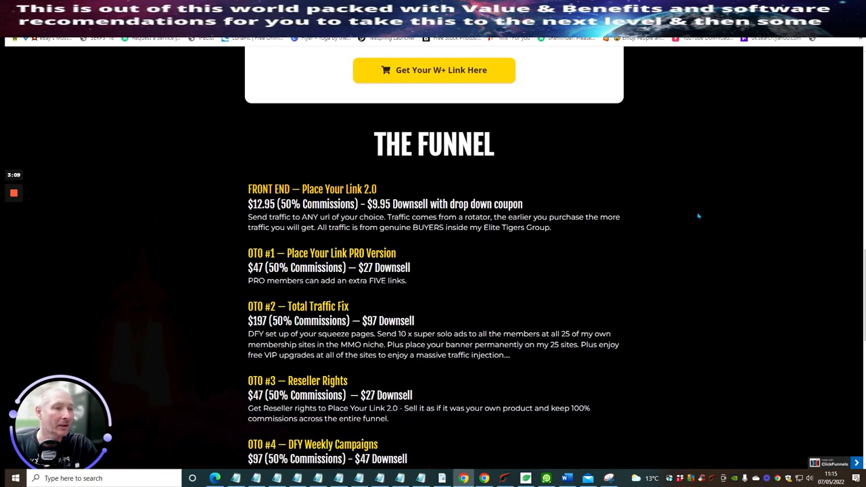
scroll(down, 3)
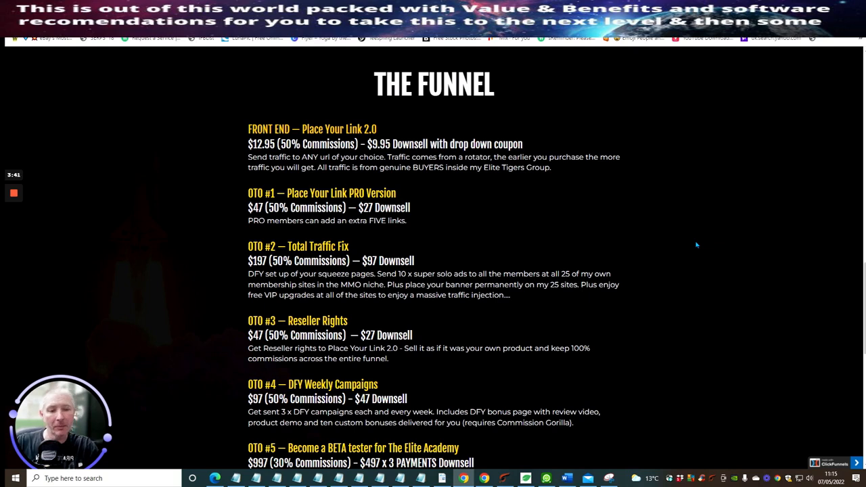
mouse_move(669, 203)
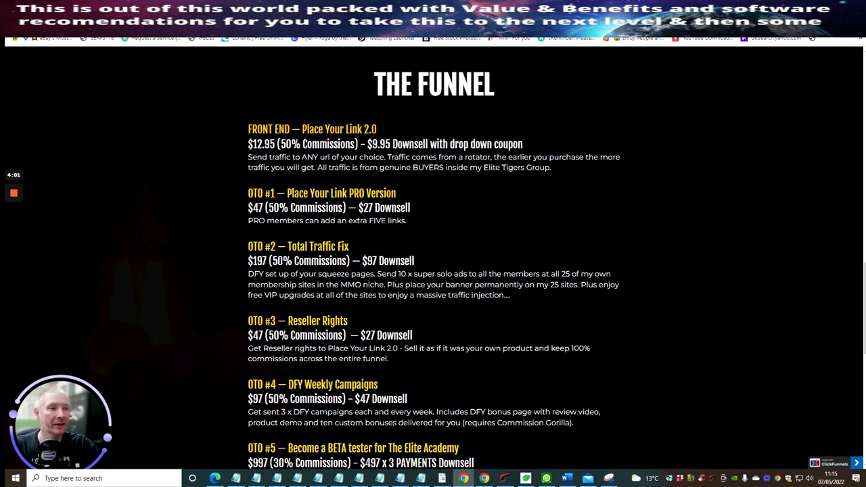
mouse_move(682, 211)
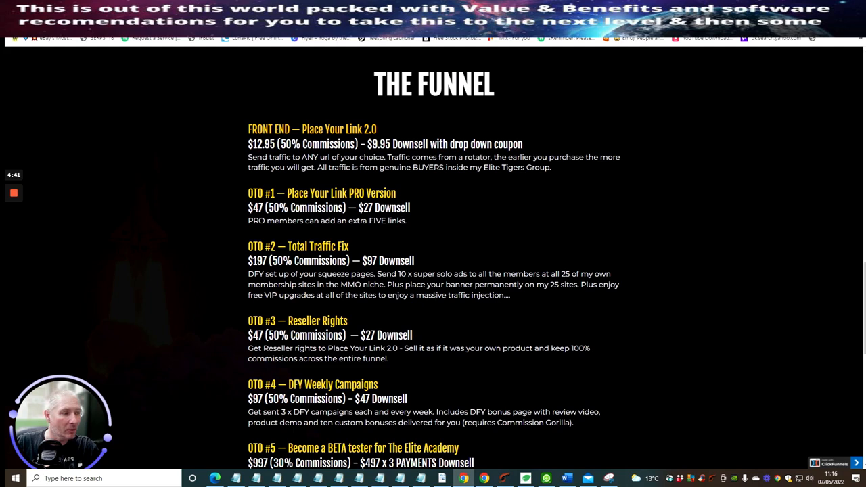
mouse_move(474, 260)
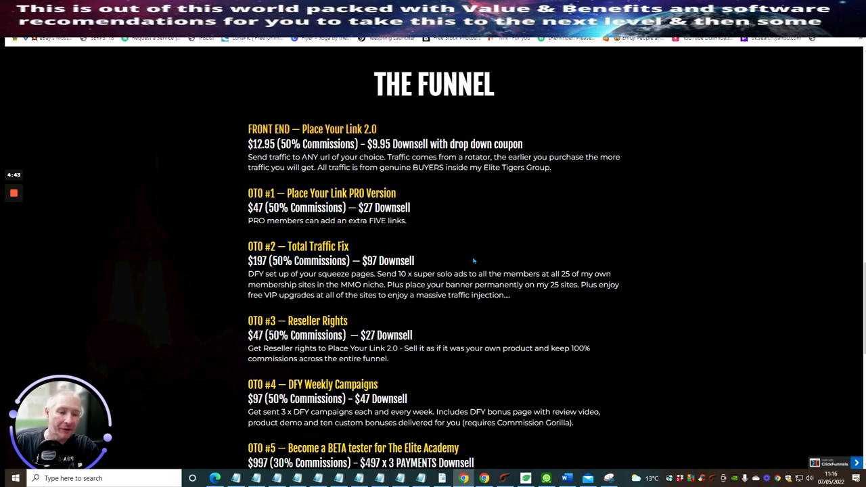
mouse_move(372, 271)
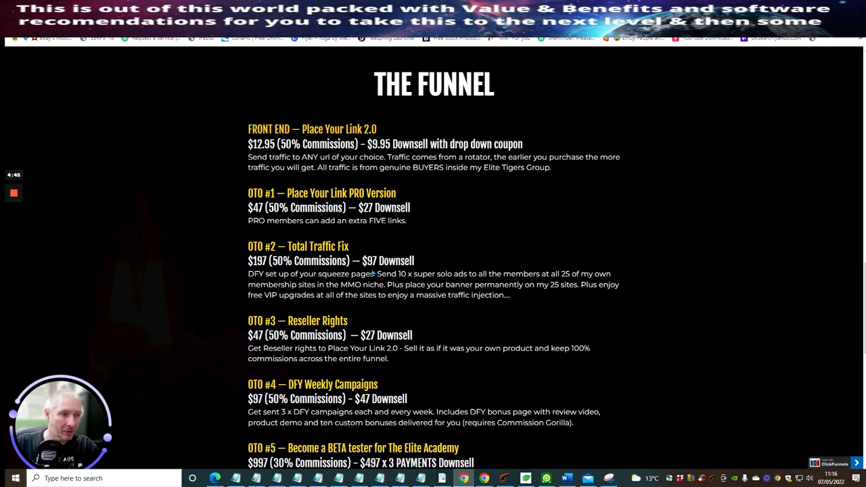
mouse_move(520, 300)
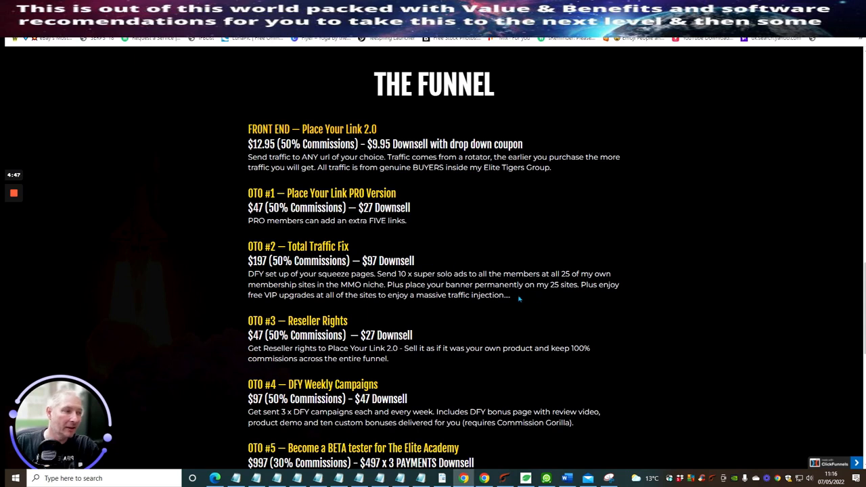
mouse_move(523, 300)
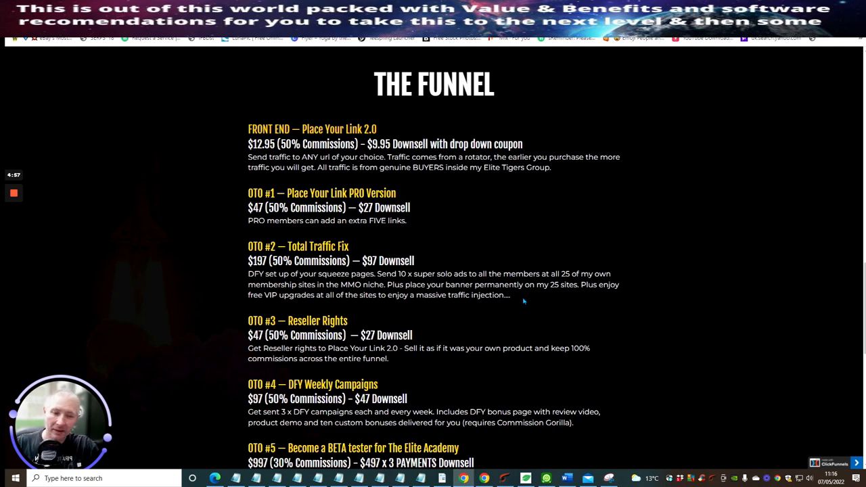
mouse_move(485, 308)
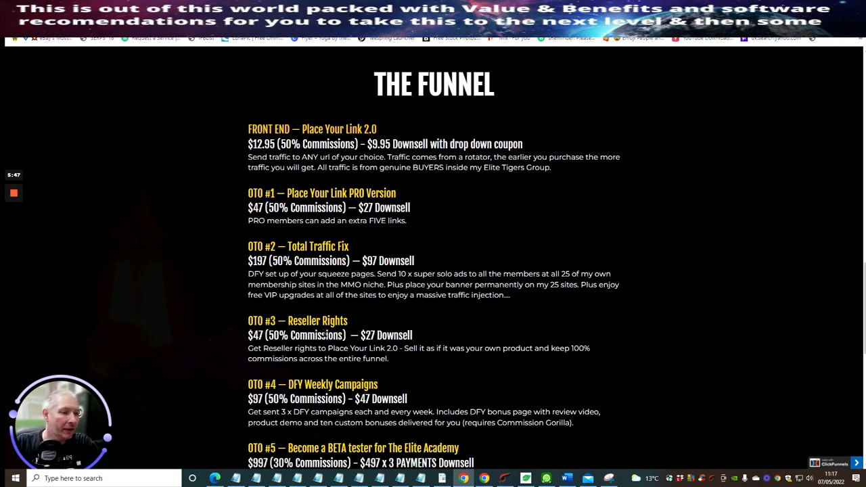
mouse_move(480, 322)
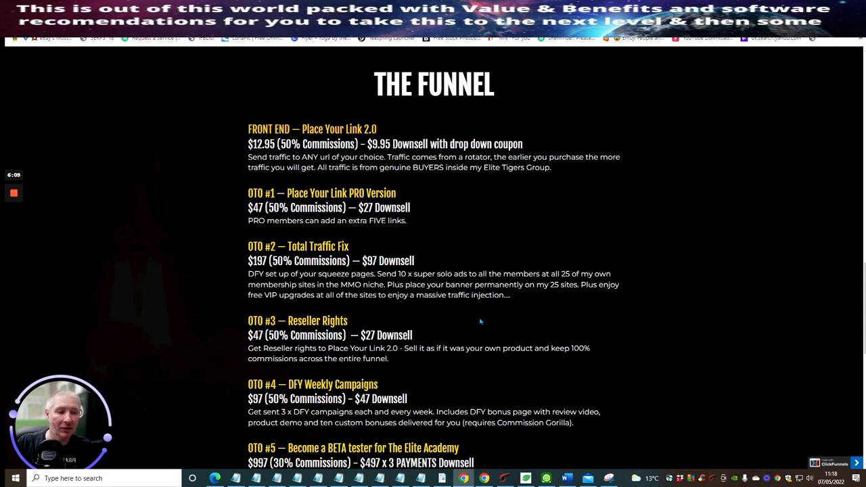
scroll(down, 3)
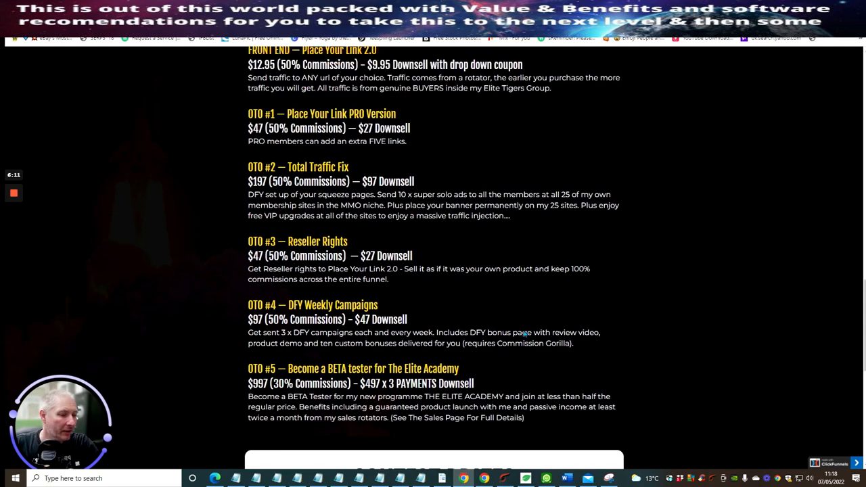
scroll(down, 3)
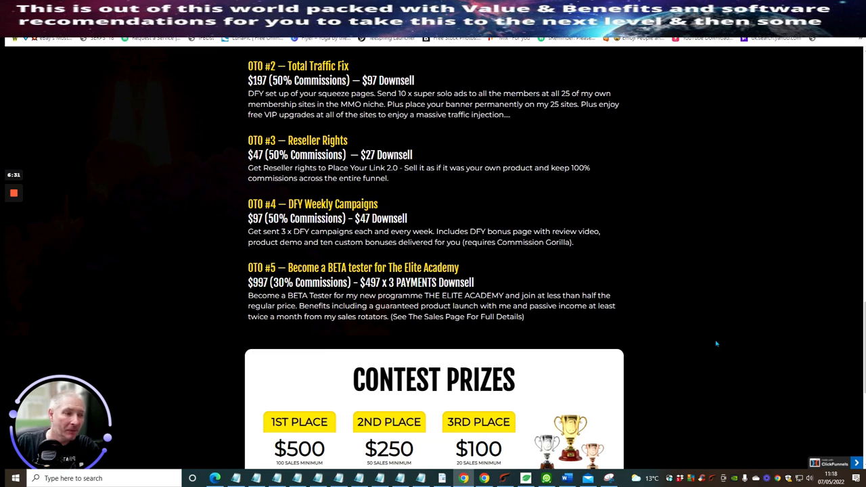
mouse_move(707, 325)
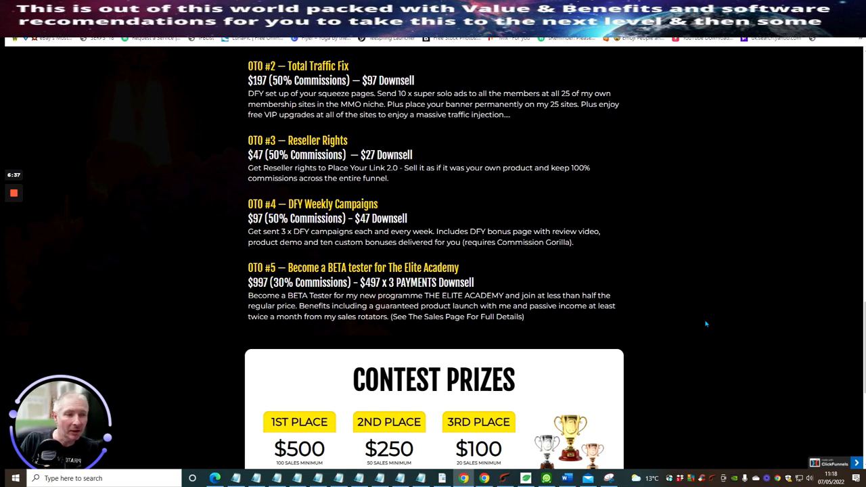
mouse_move(212, 256)
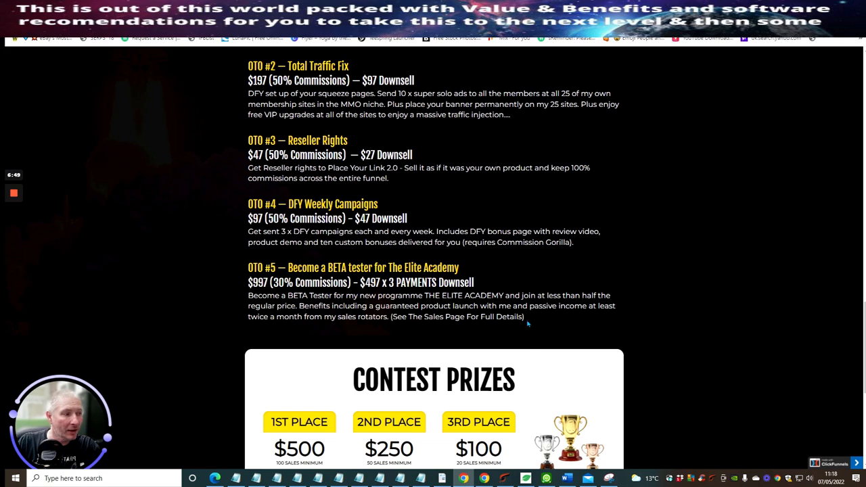
mouse_move(244, 259)
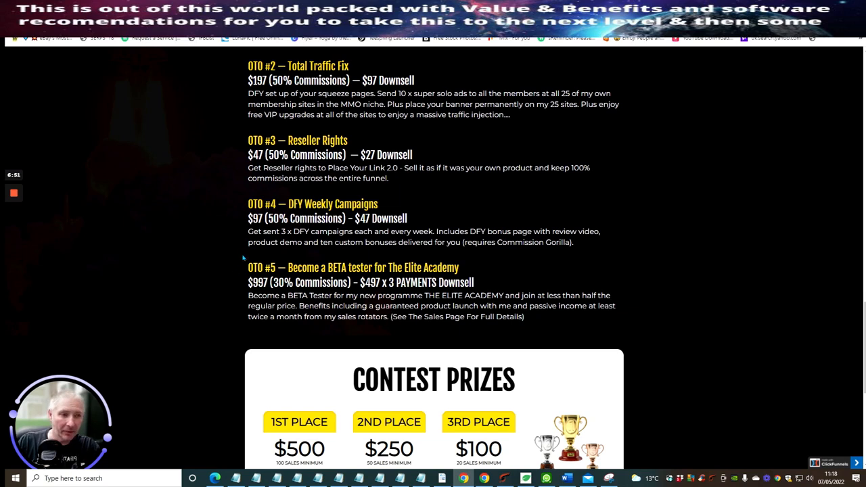
mouse_move(259, 265)
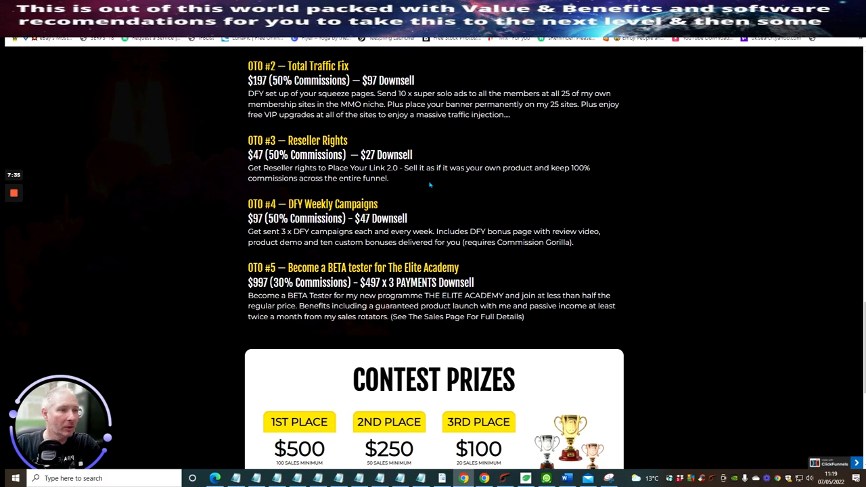
mouse_move(381, 200)
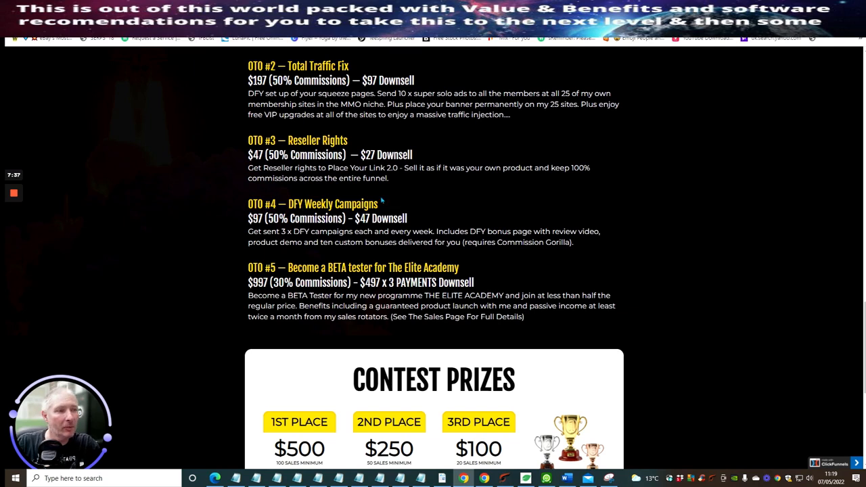
mouse_move(319, 230)
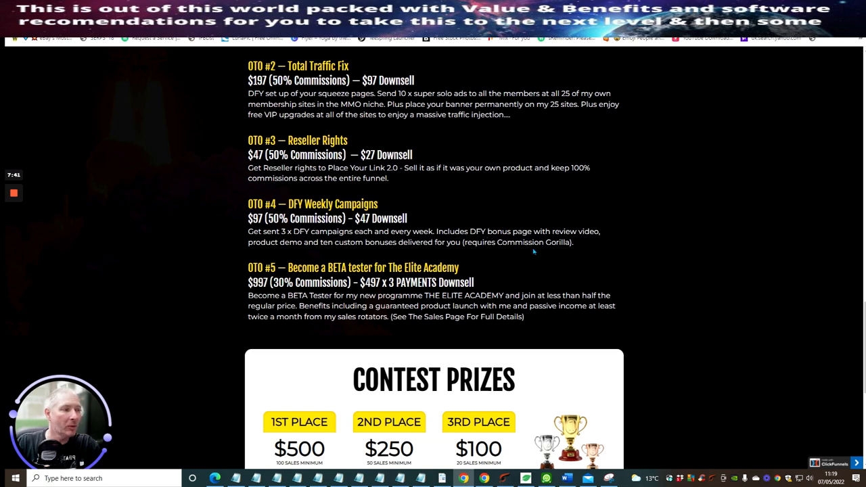
mouse_move(584, 244)
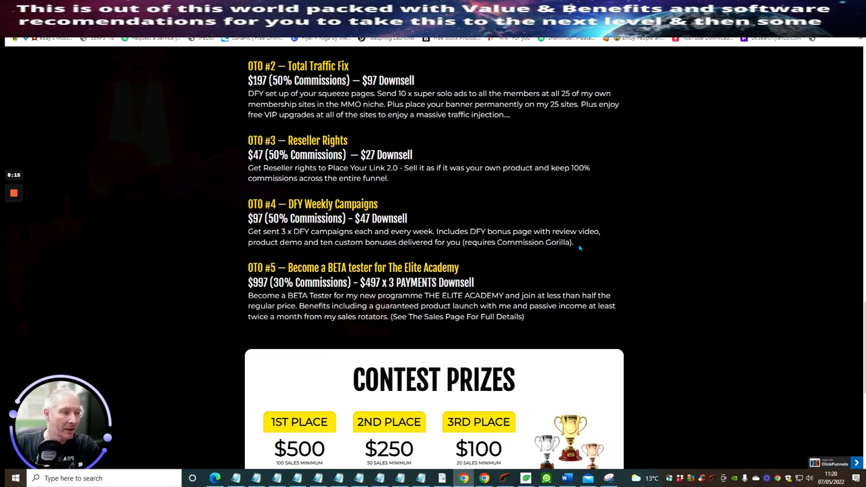
mouse_move(606, 247)
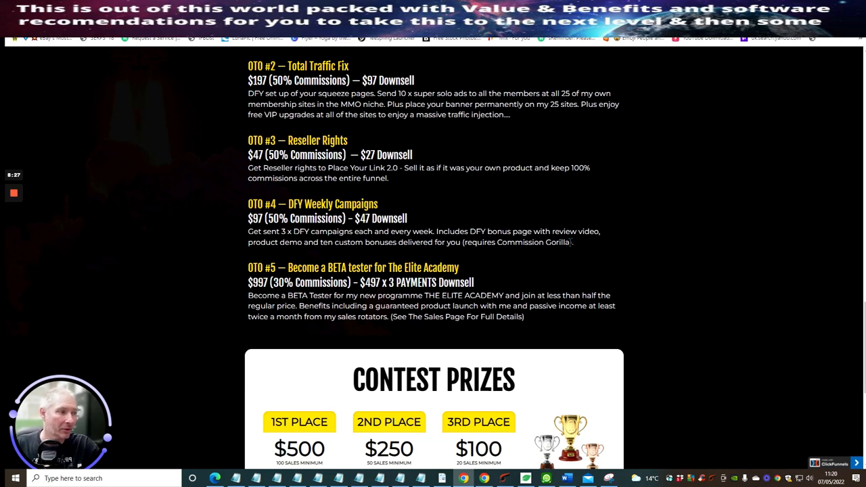
mouse_move(569, 219)
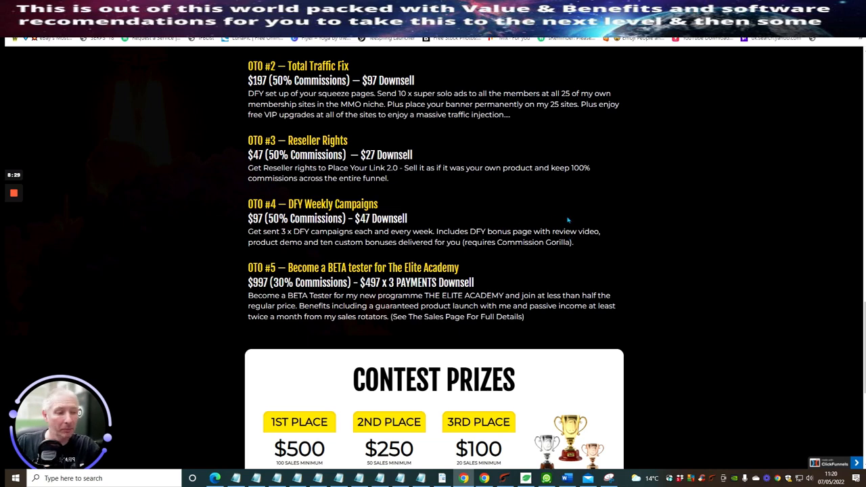
mouse_move(617, 249)
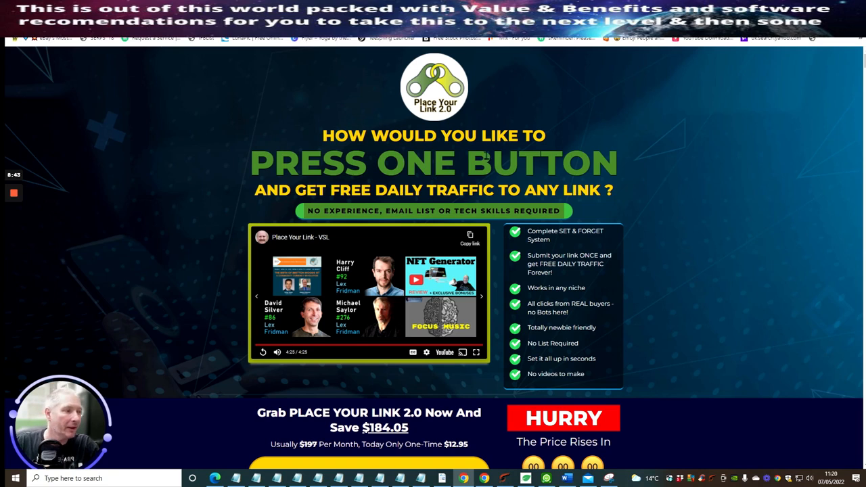
scroll(down, 3)
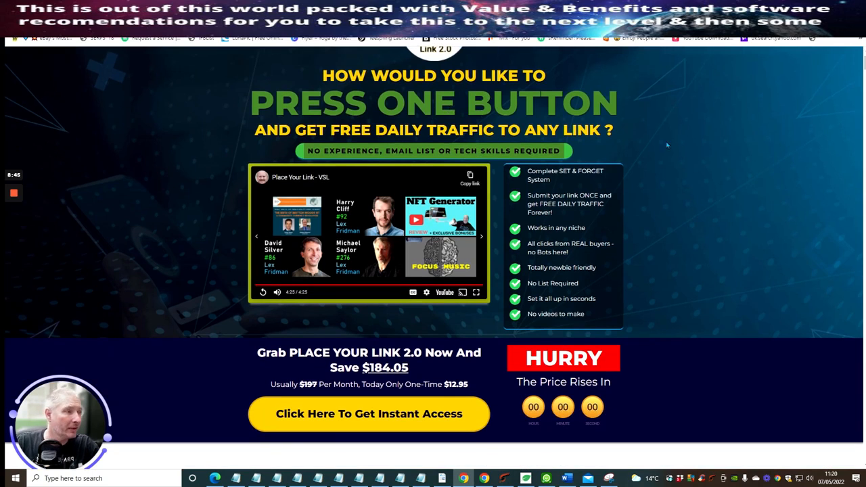
mouse_move(697, 243)
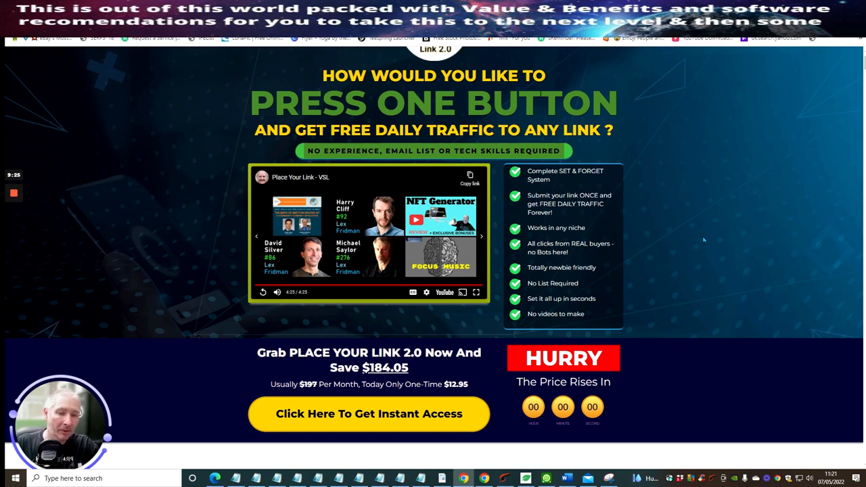
mouse_move(673, 205)
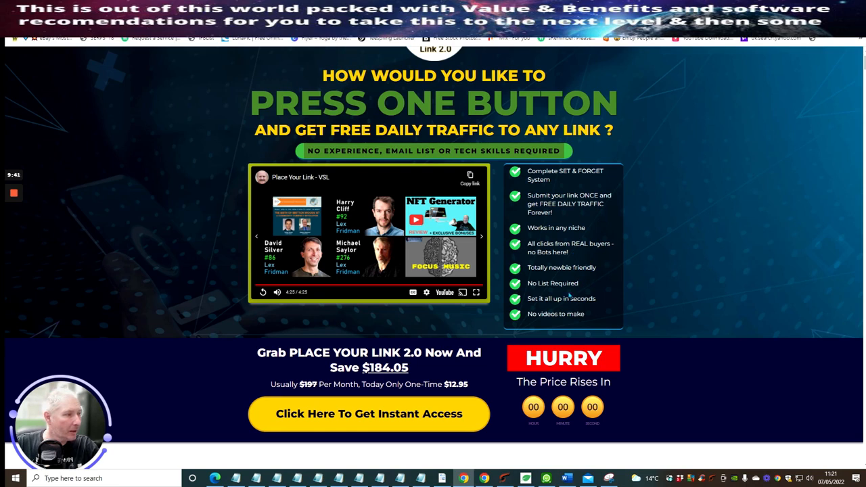
scroll(down, 3)
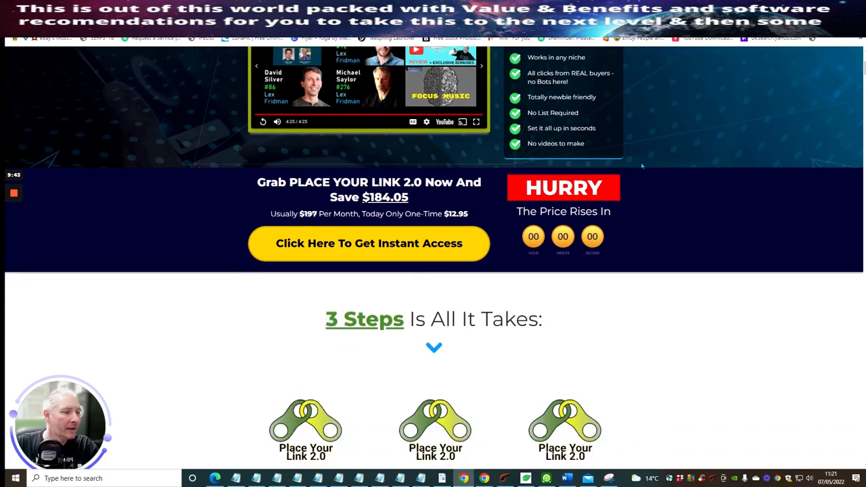
scroll(down, 3)
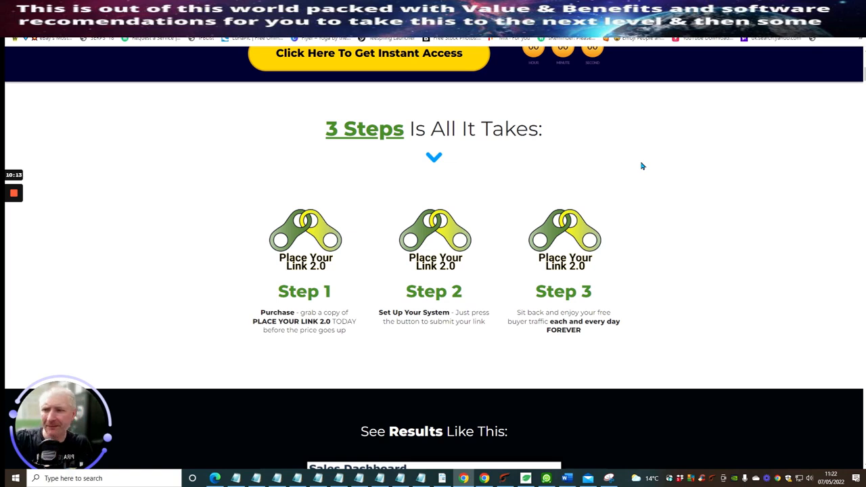
mouse_move(233, 327)
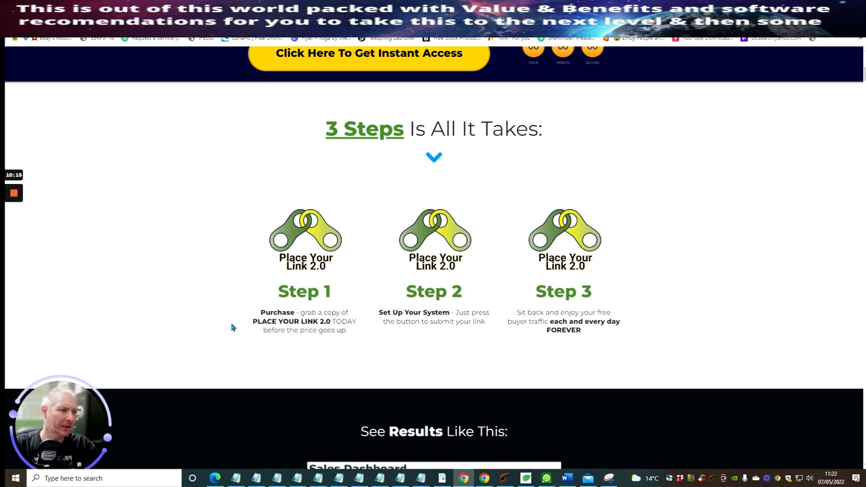
scroll(down, 3)
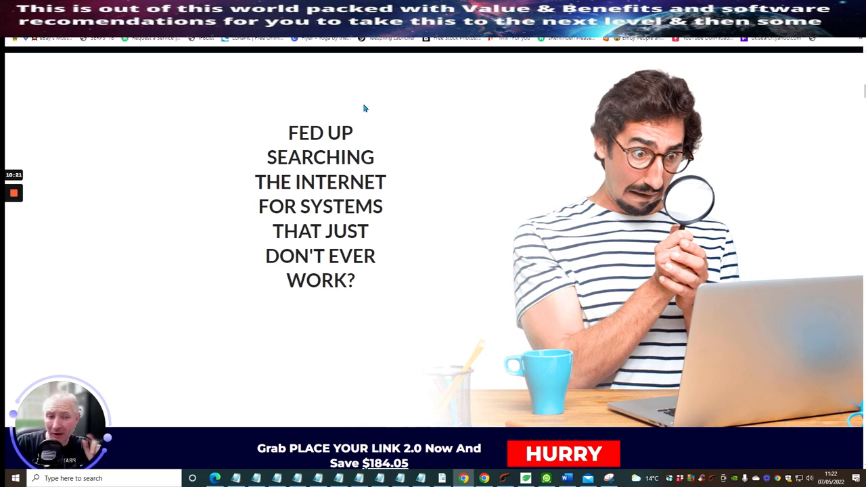
mouse_move(336, 127)
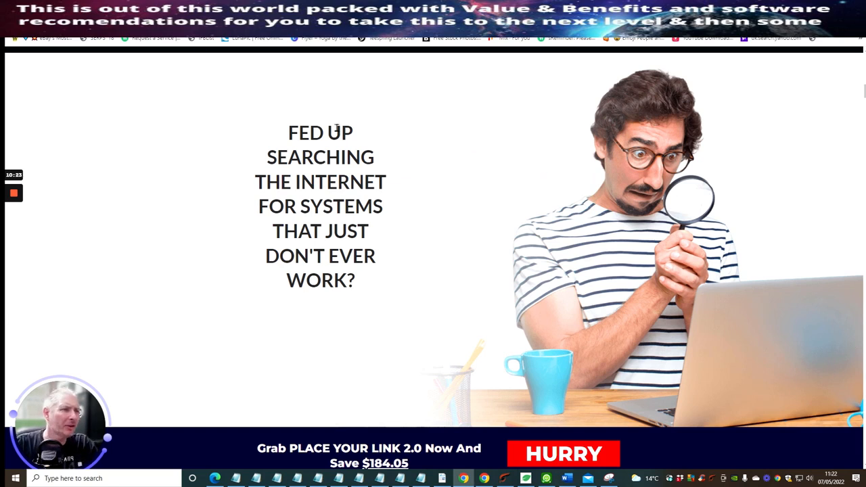
scroll(down, 3)
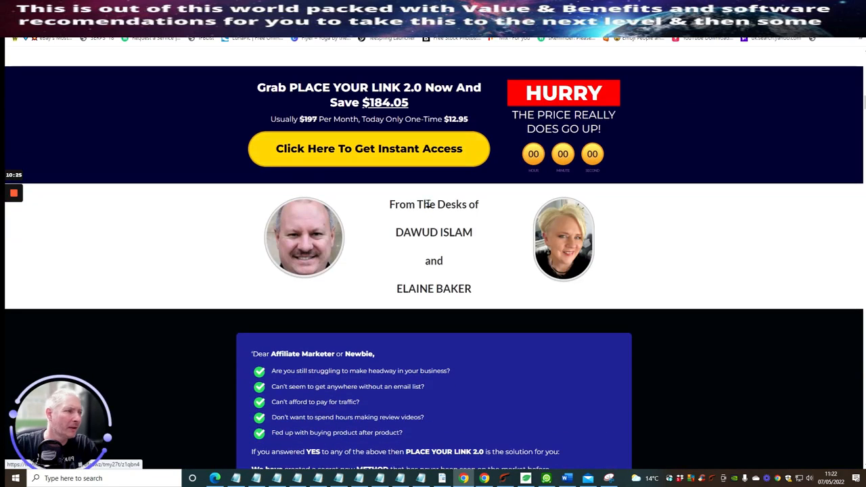
mouse_move(485, 318)
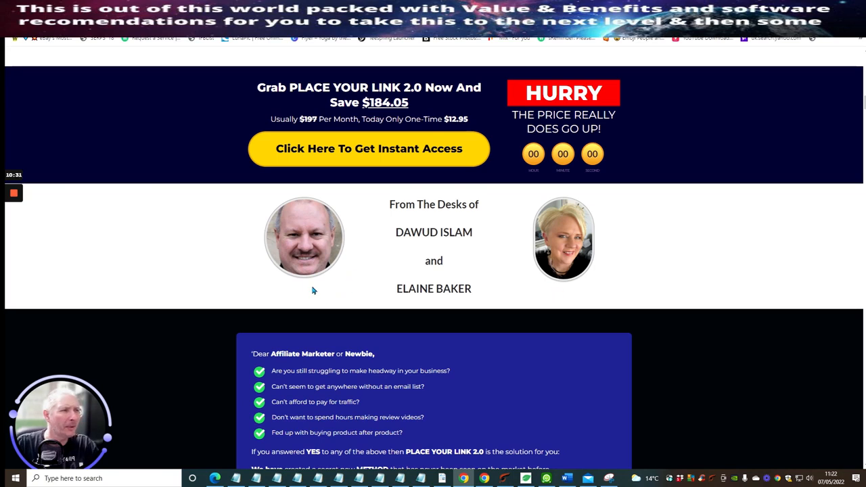
mouse_move(196, 228)
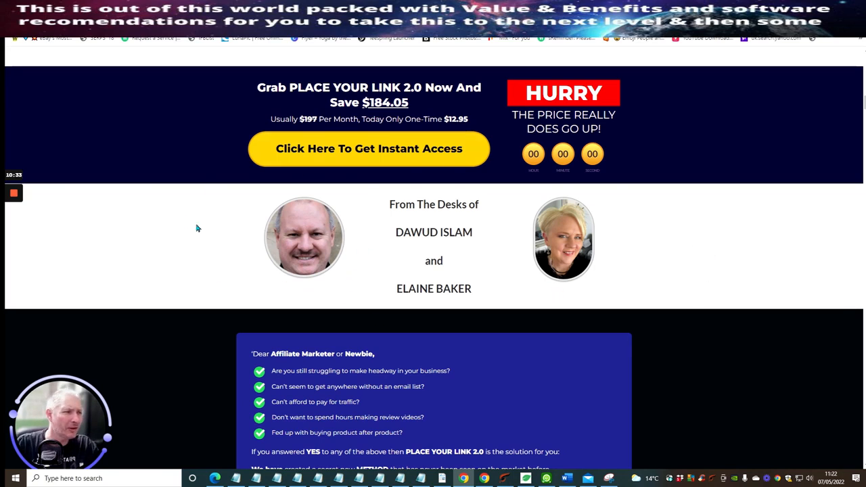
scroll(down, 3)
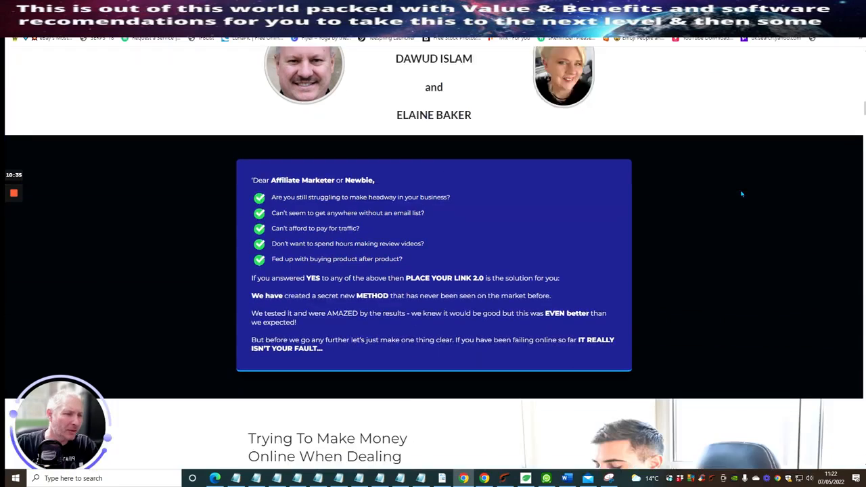
scroll(down, 3)
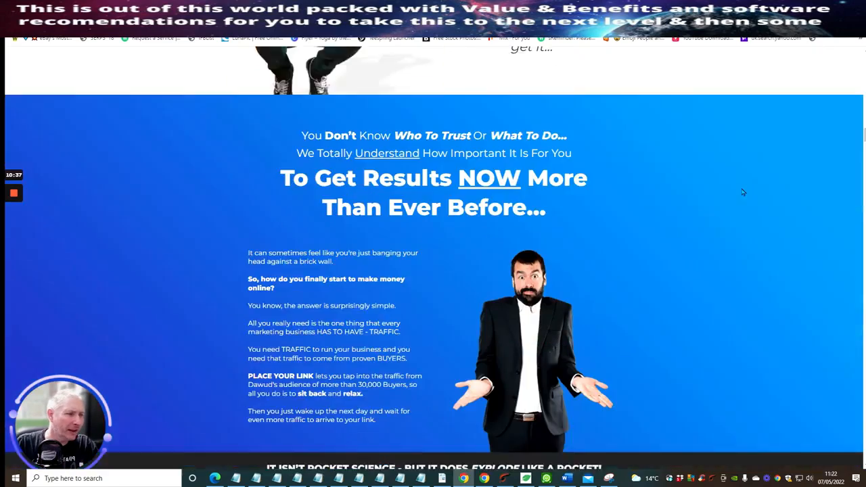
scroll(down, 3)
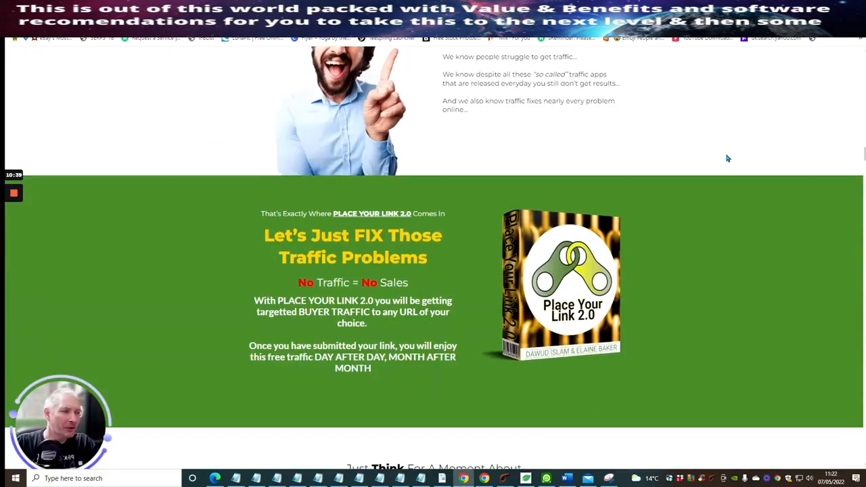
mouse_move(253, 243)
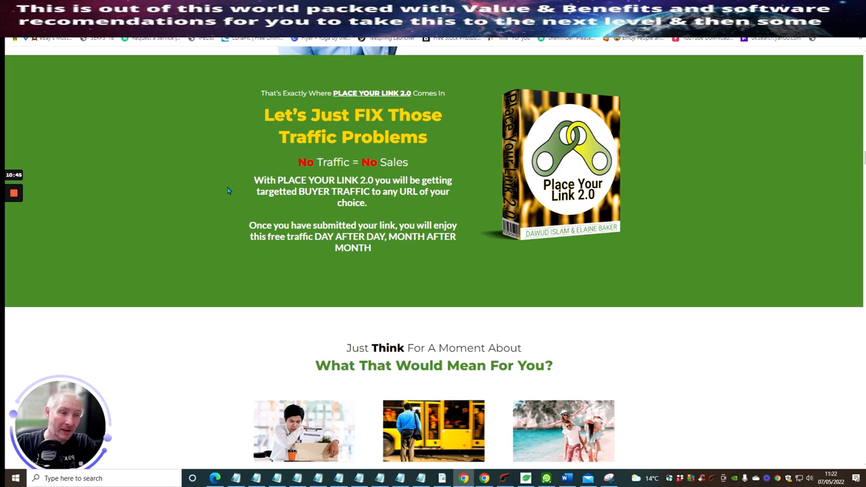
mouse_move(511, 245)
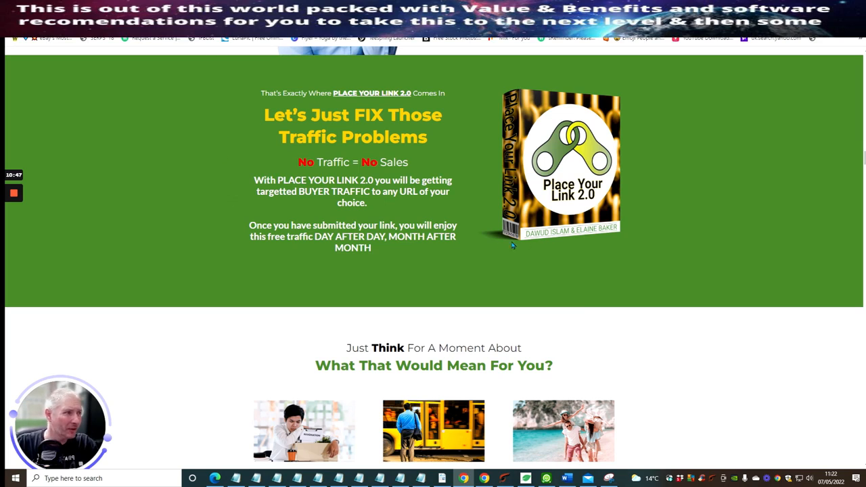
mouse_move(660, 239)
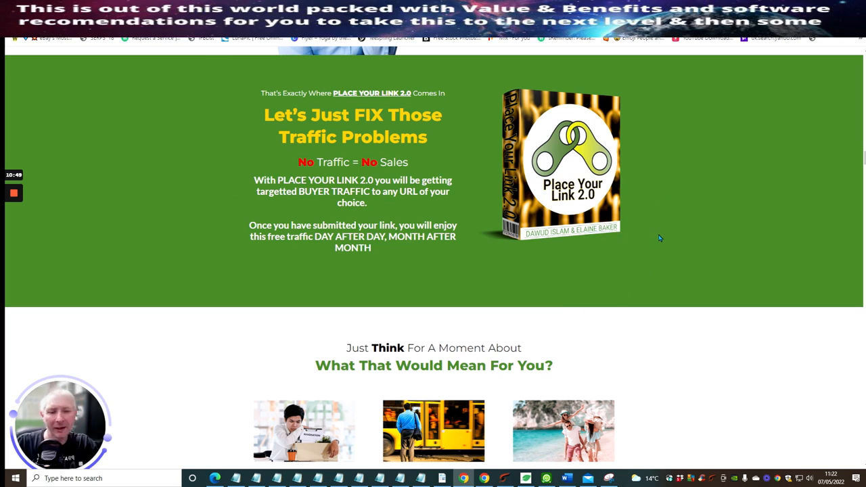
mouse_move(663, 244)
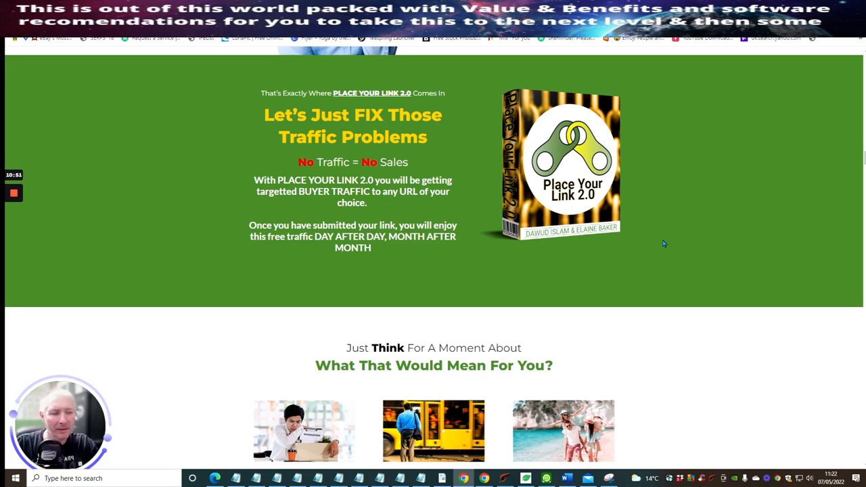
mouse_move(661, 260)
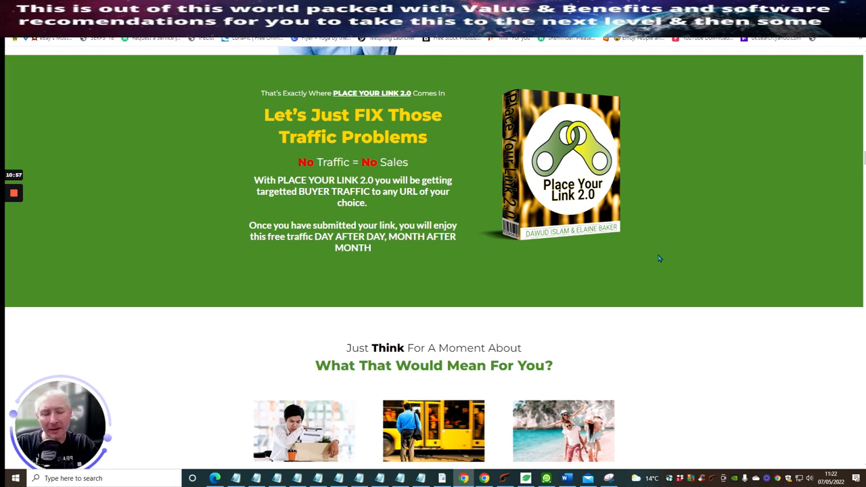
mouse_move(655, 268)
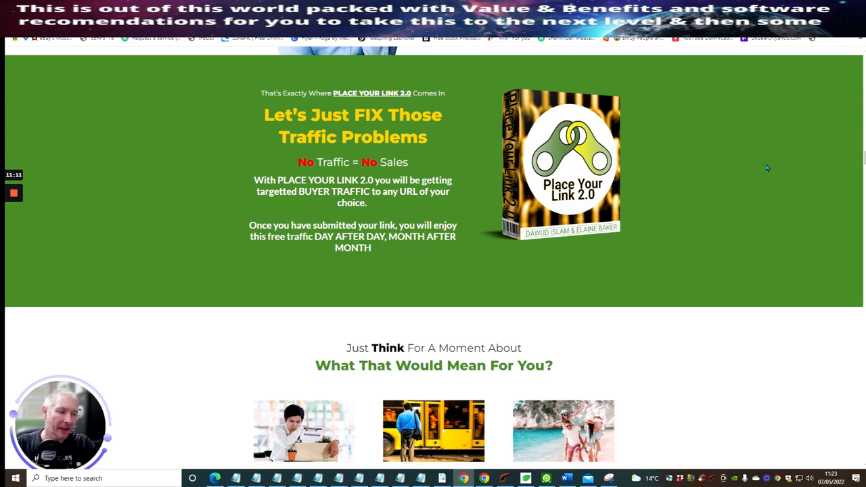
scroll(down, 3)
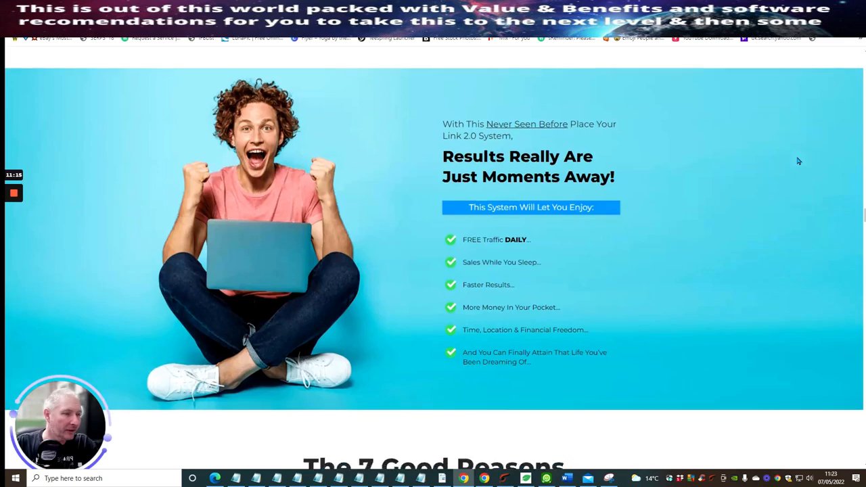
scroll(down, 3)
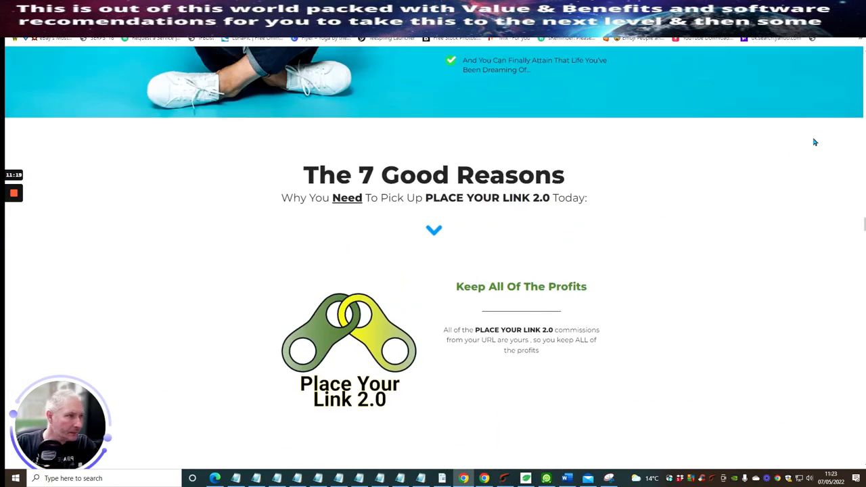
scroll(down, 3)
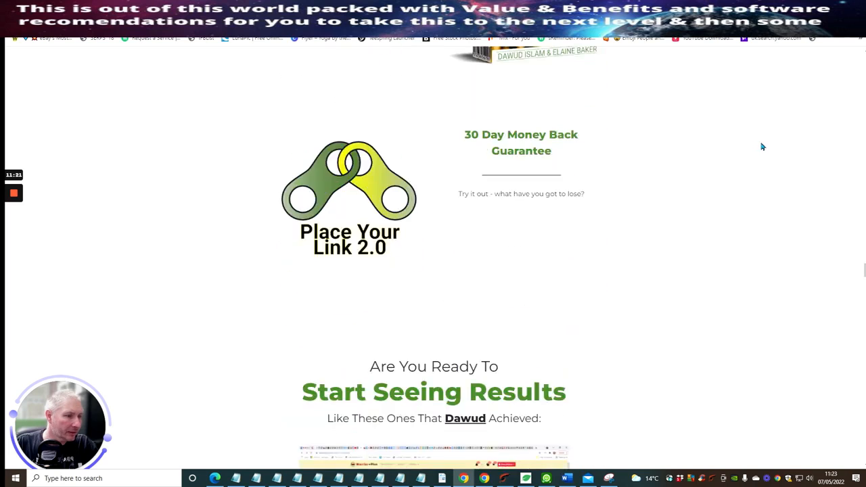
scroll(down, 3)
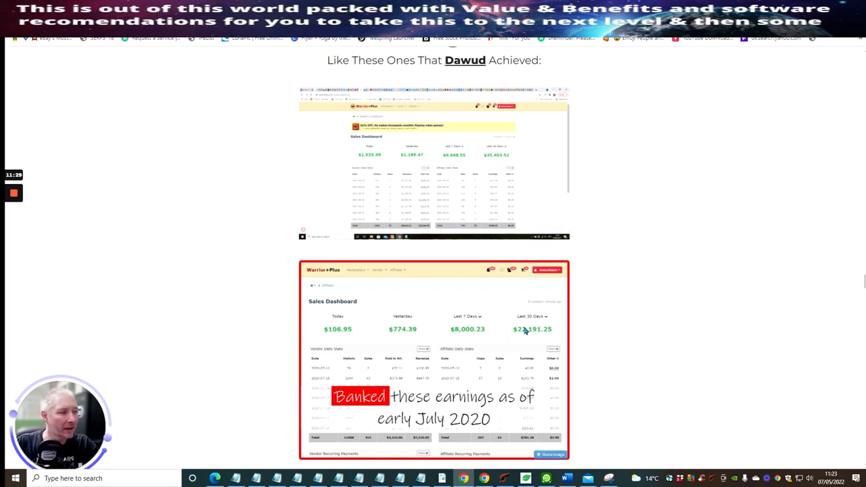
mouse_move(625, 98)
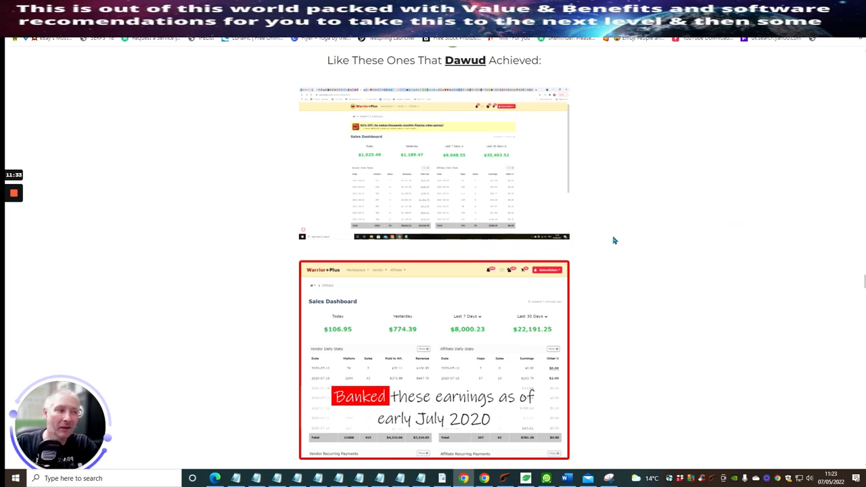
mouse_move(486, 157)
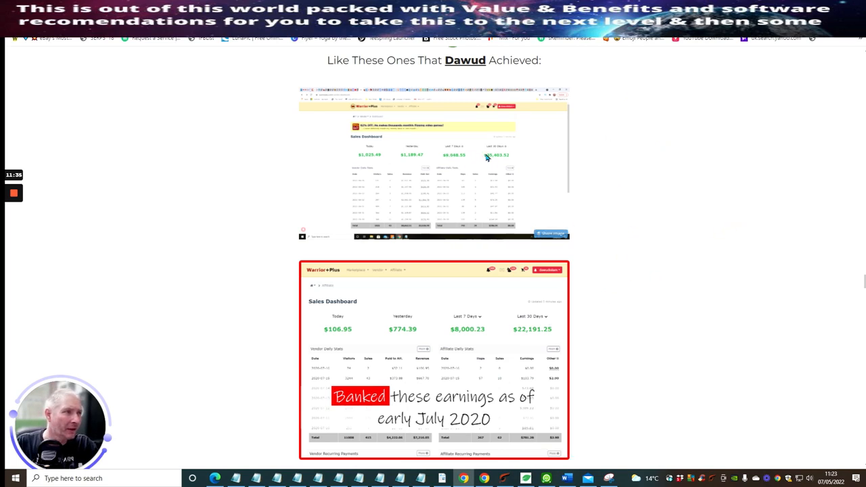
mouse_move(647, 150)
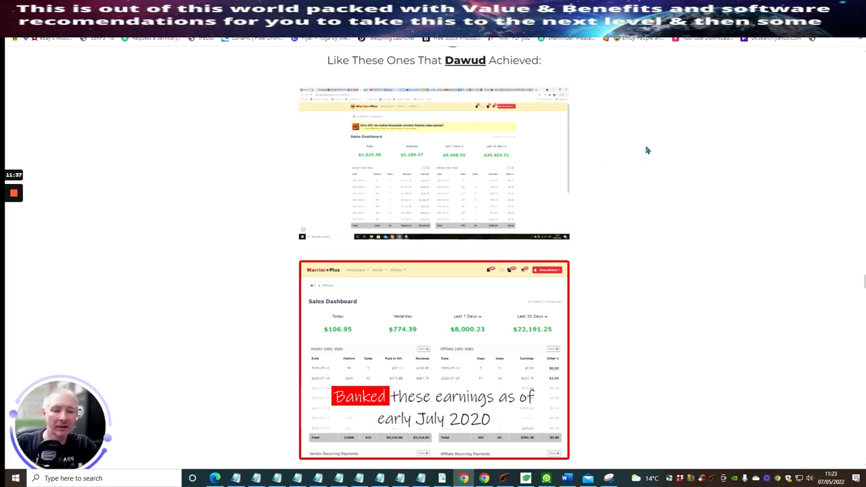
scroll(down, 3)
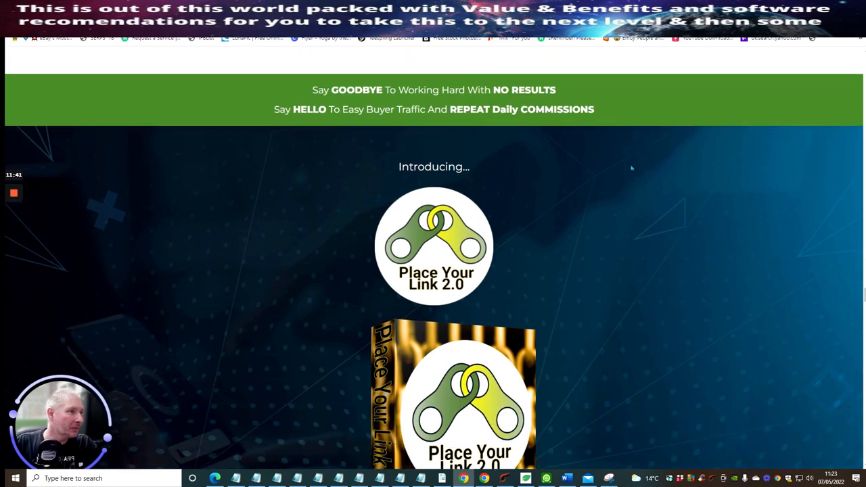
scroll(down, 3)
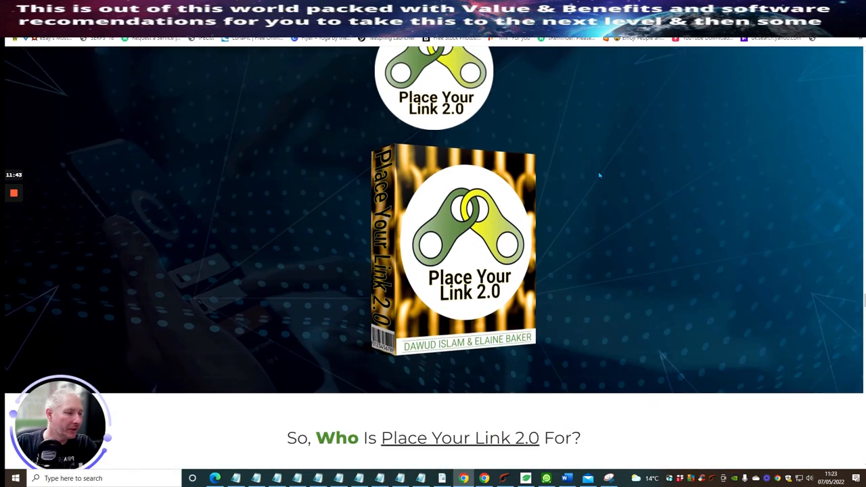
scroll(down, 3)
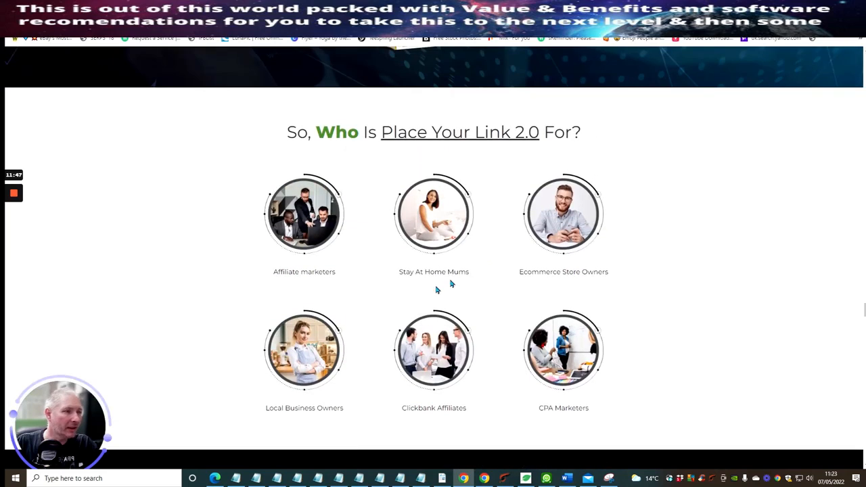
mouse_move(373, 287)
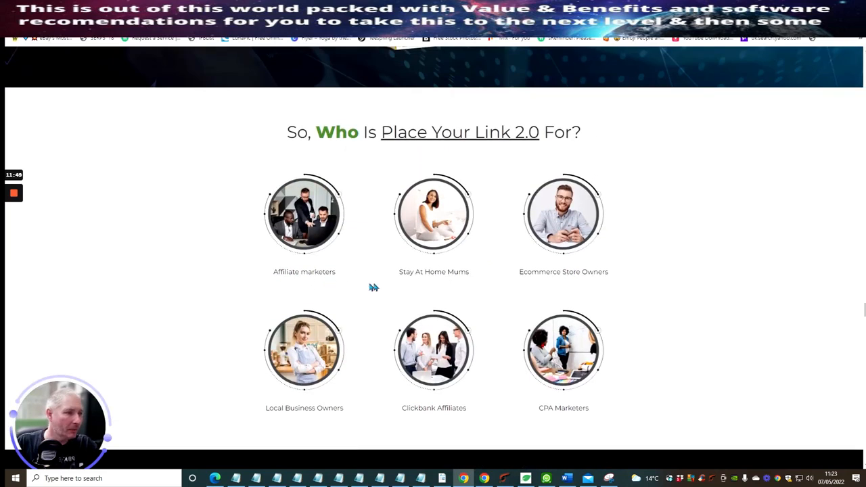
mouse_move(576, 281)
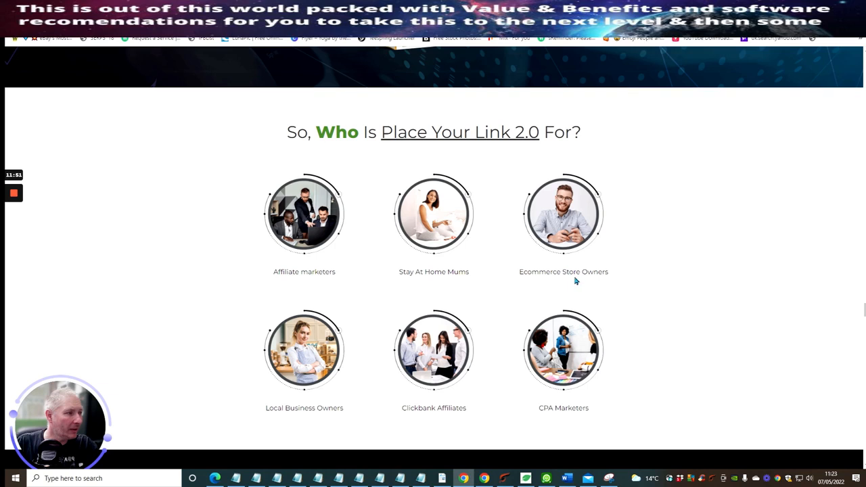
mouse_move(413, 412)
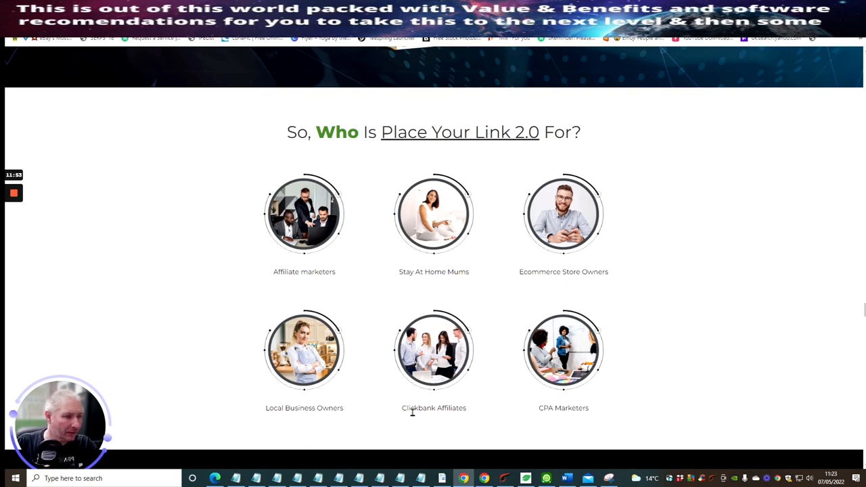
scroll(down, 3)
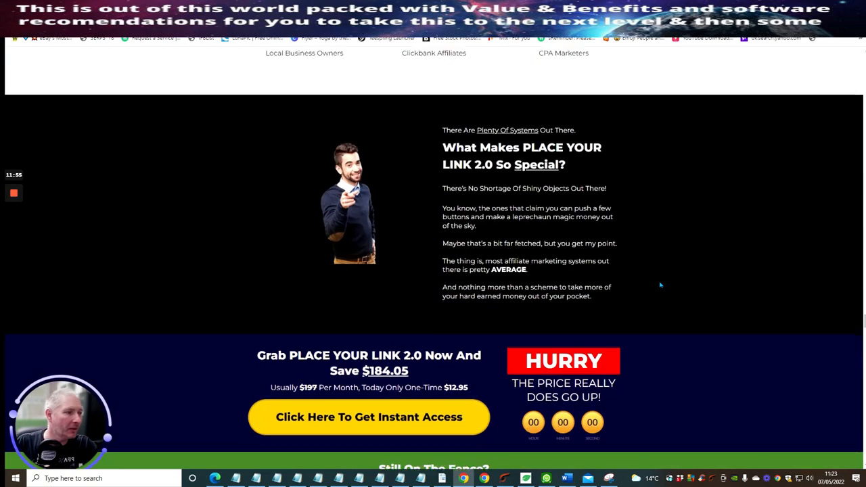
scroll(down, 3)
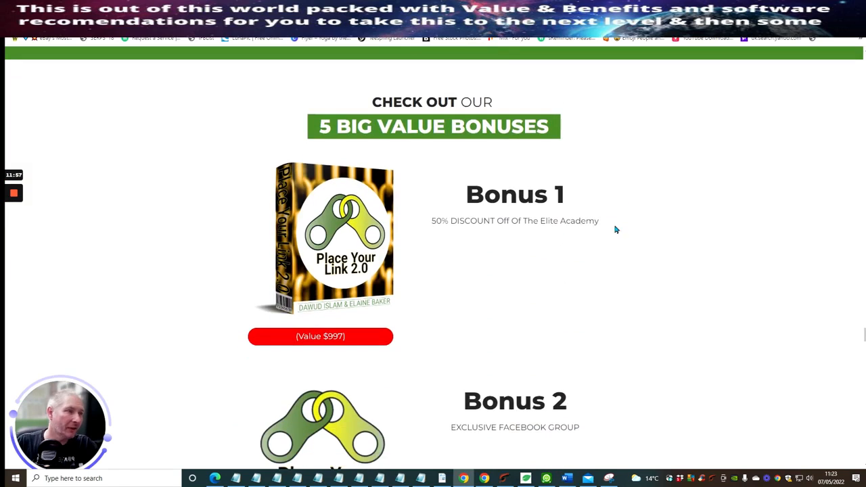
mouse_move(467, 300)
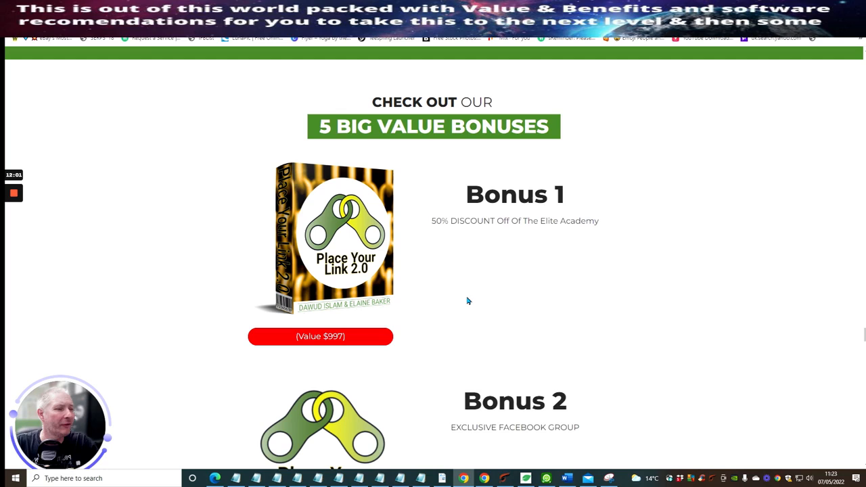
mouse_move(471, 273)
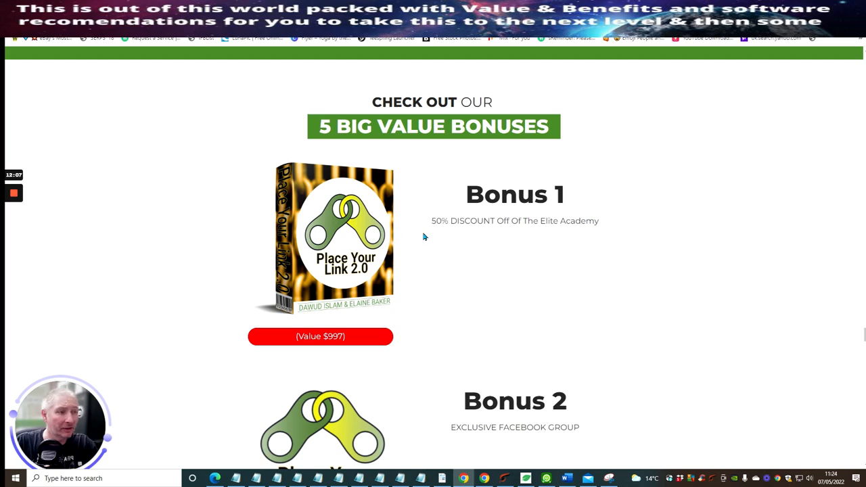
mouse_move(442, 241)
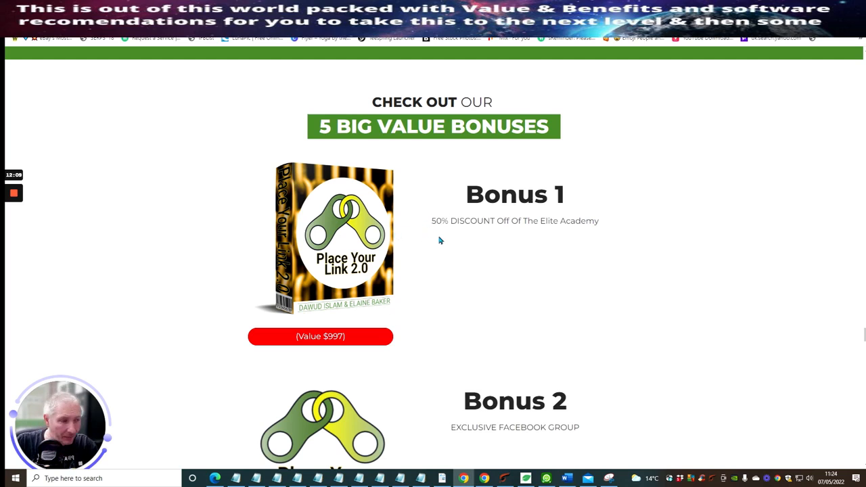
scroll(down, 3)
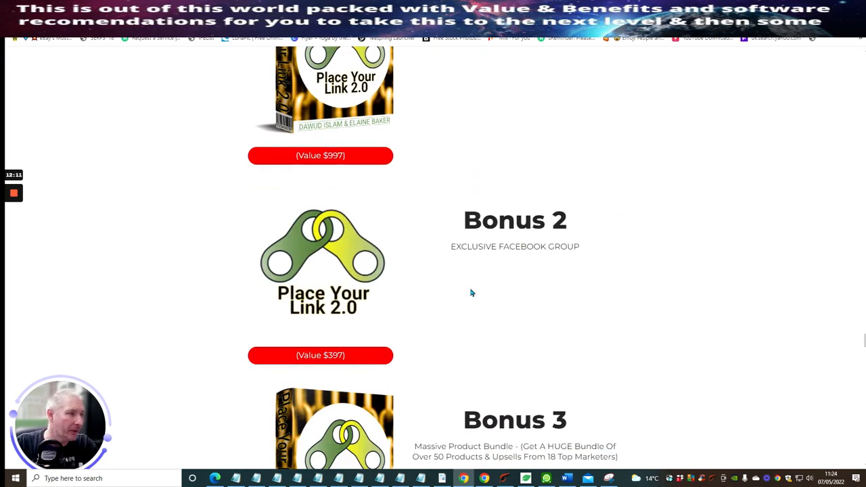
mouse_move(438, 261)
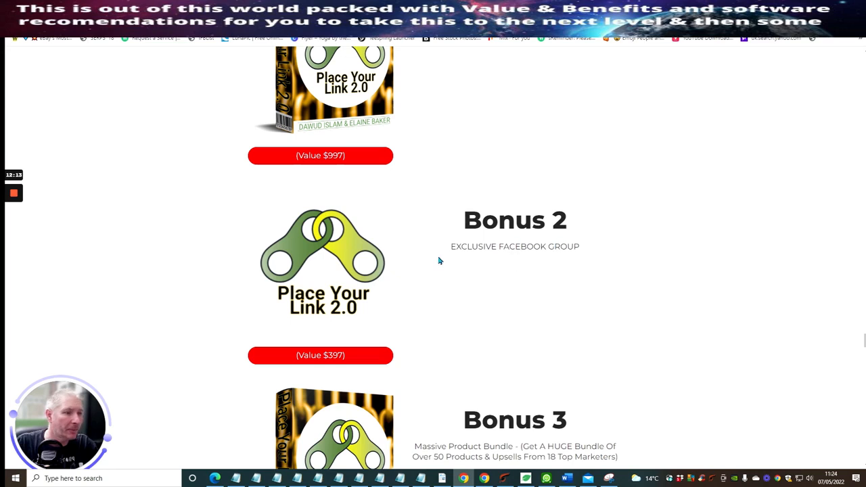
scroll(down, 3)
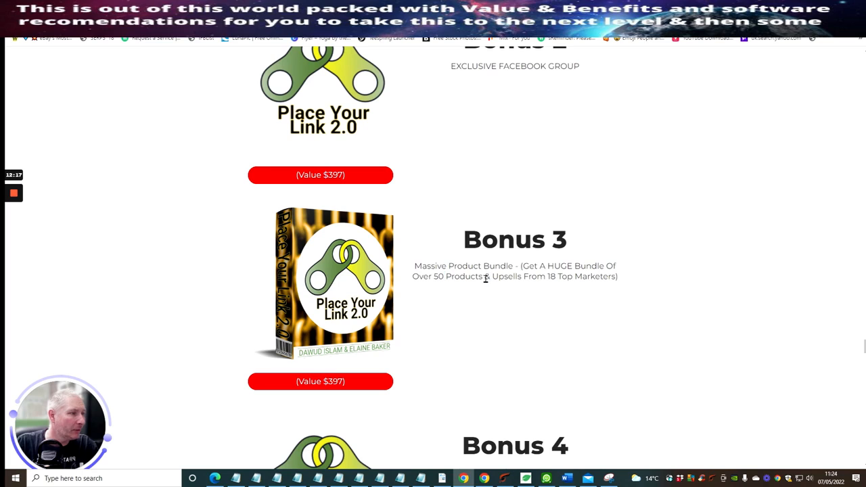
mouse_move(484, 286)
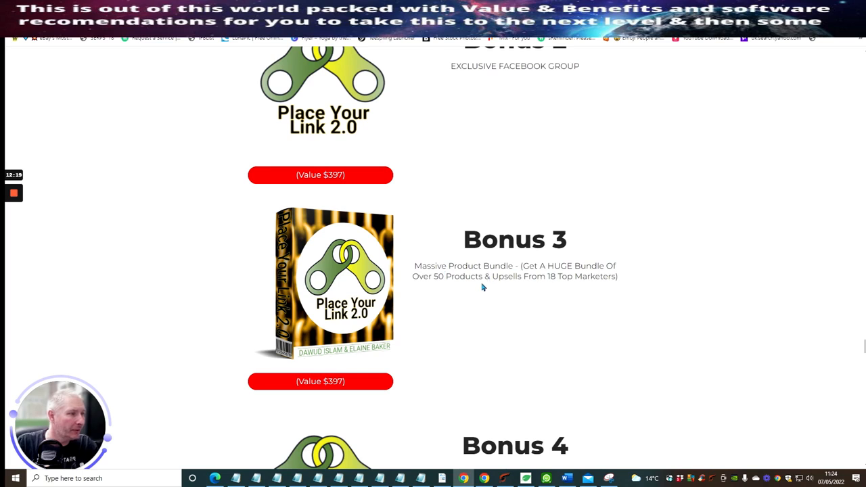
scroll(down, 3)
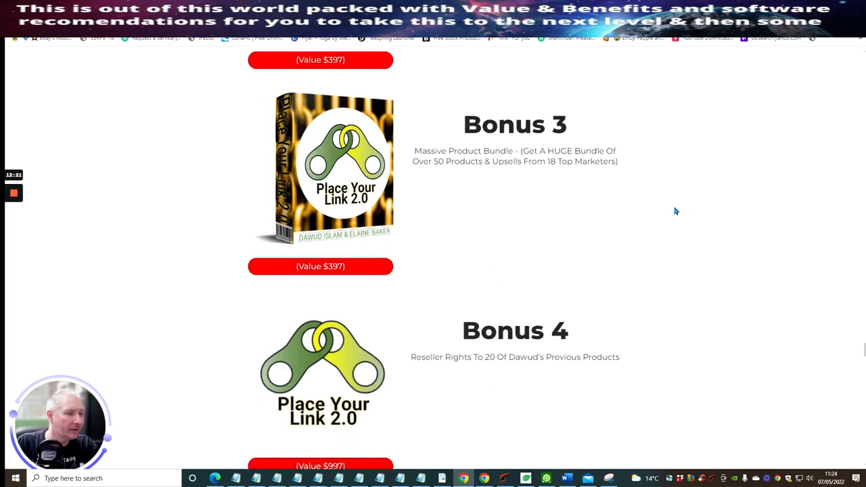
scroll(down, 3)
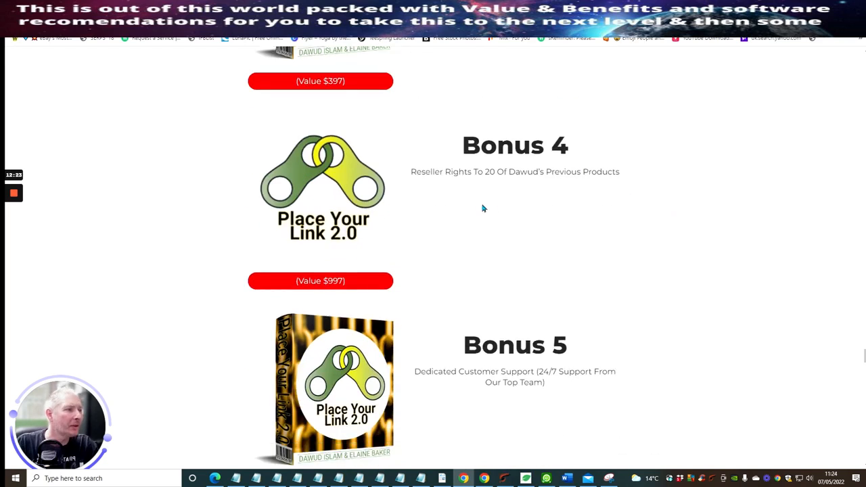
mouse_move(553, 190)
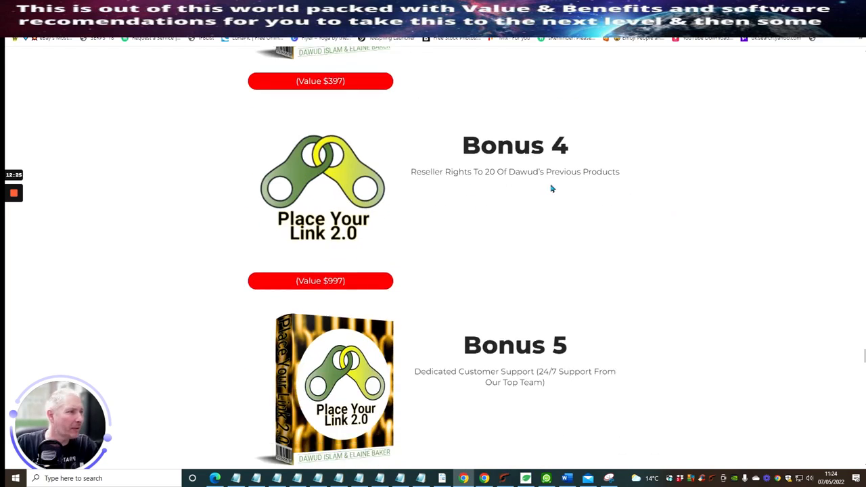
scroll(down, 3)
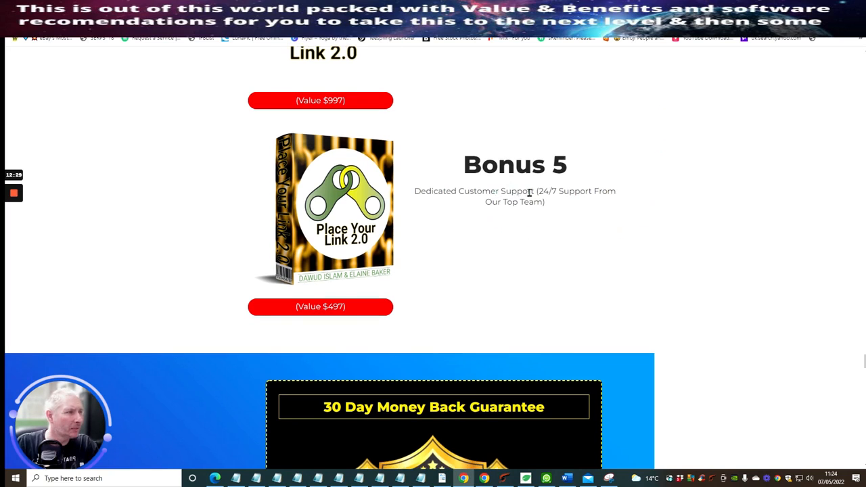
scroll(down, 3)
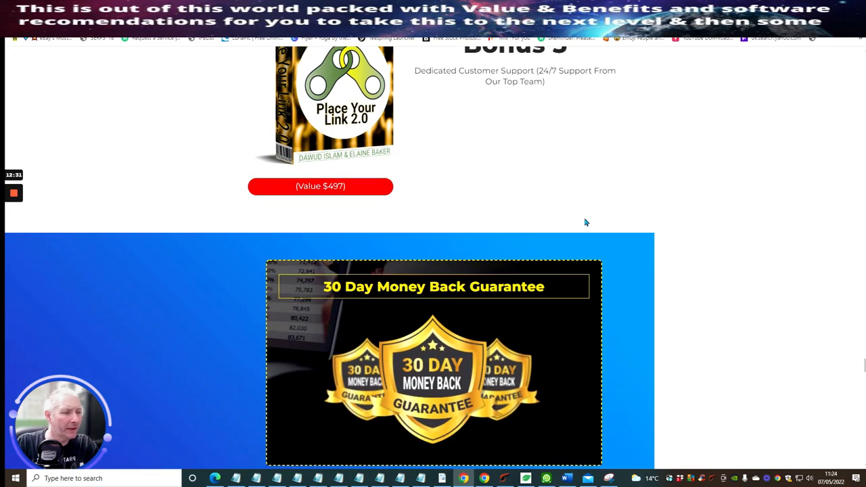
scroll(down, 3)
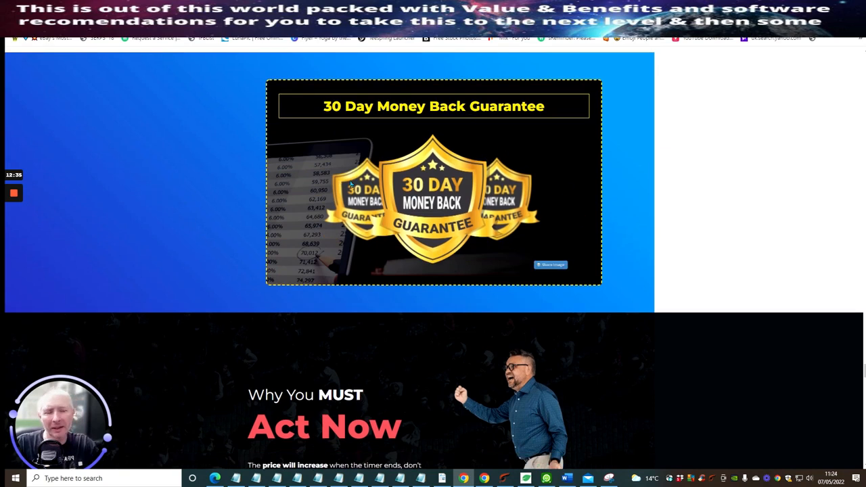
mouse_move(479, 193)
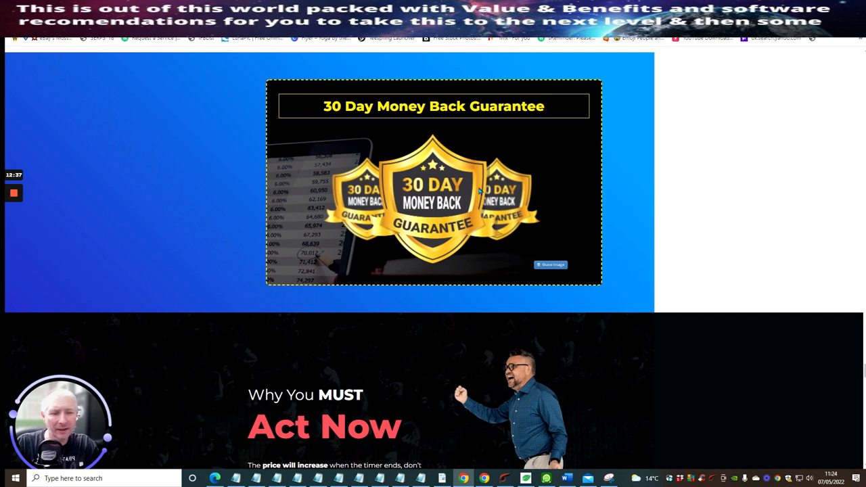
mouse_move(679, 146)
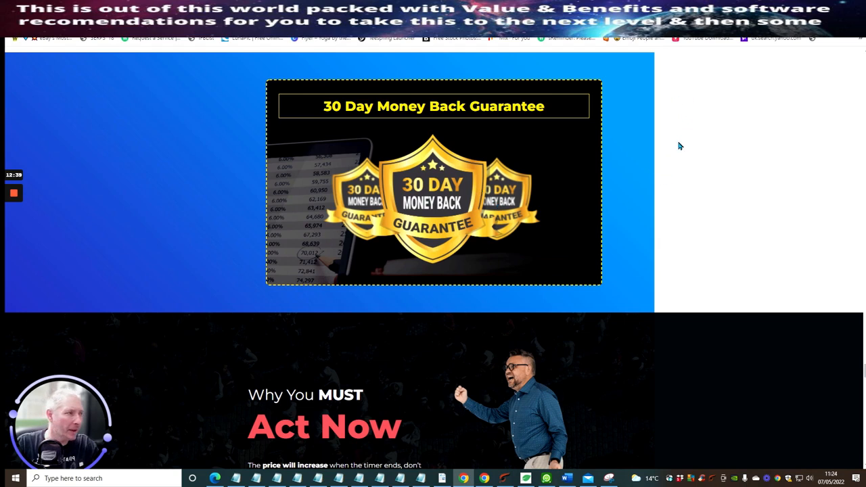
mouse_move(680, 144)
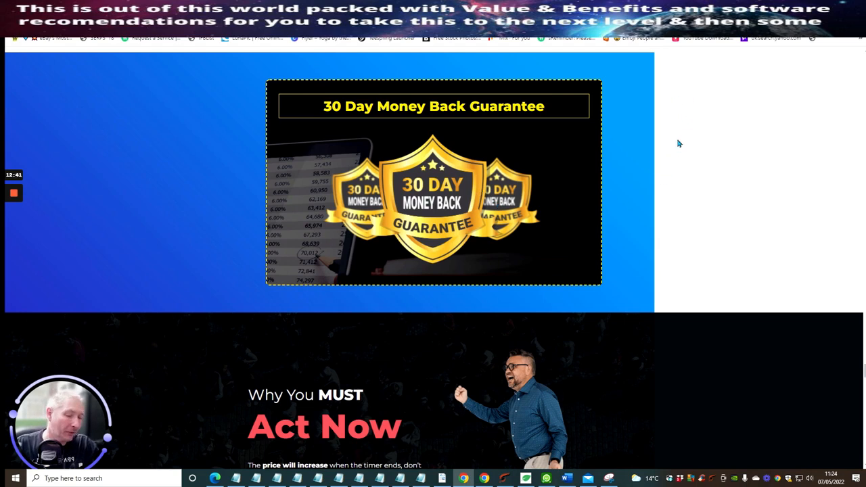
scroll(down, 3)
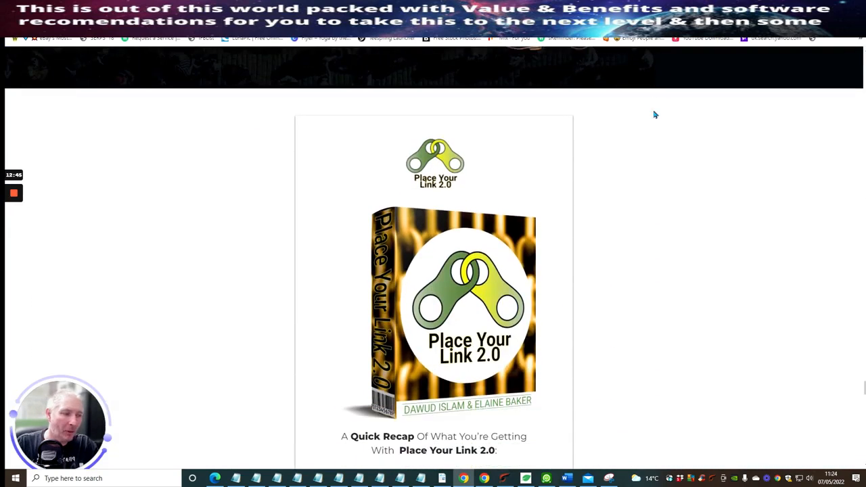
scroll(down, 3)
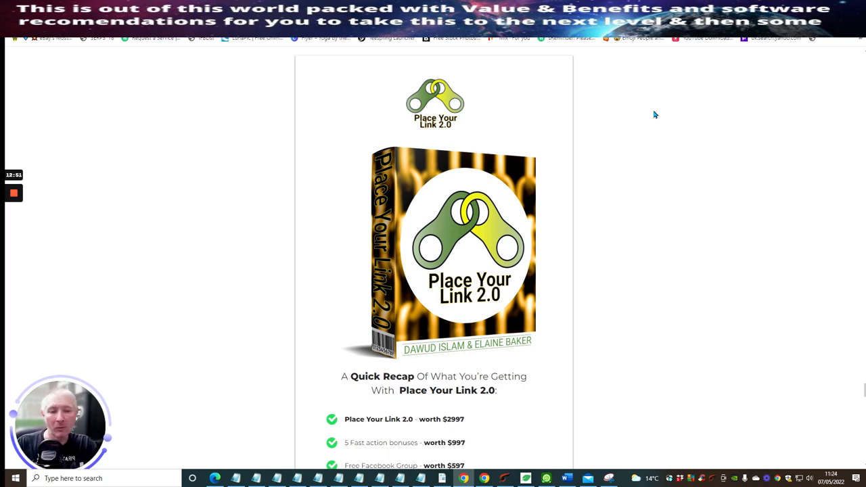
mouse_move(631, 139)
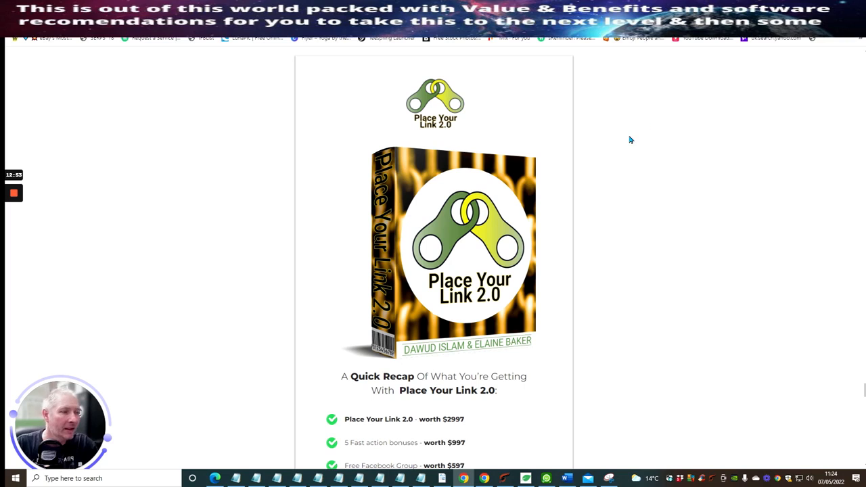
mouse_move(625, 163)
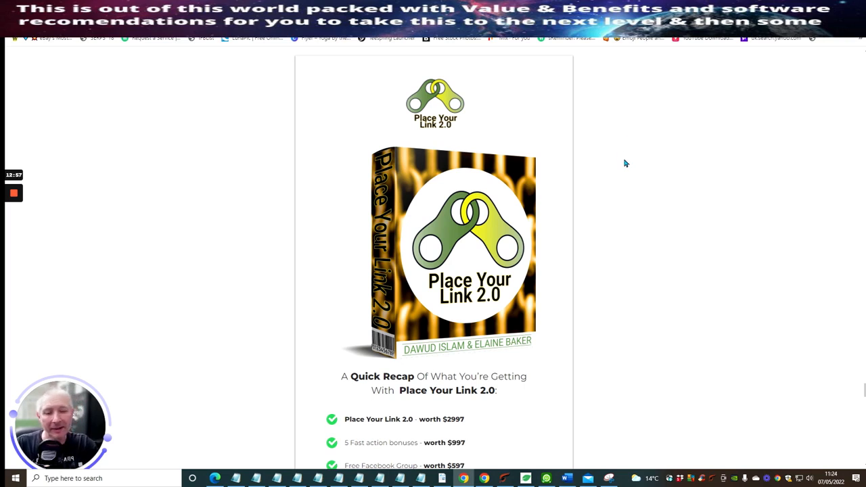
mouse_move(585, 170)
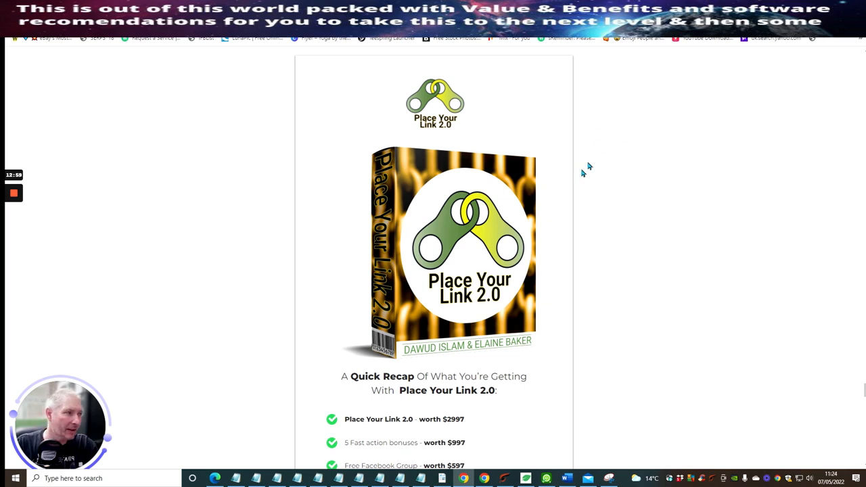
mouse_move(593, 183)
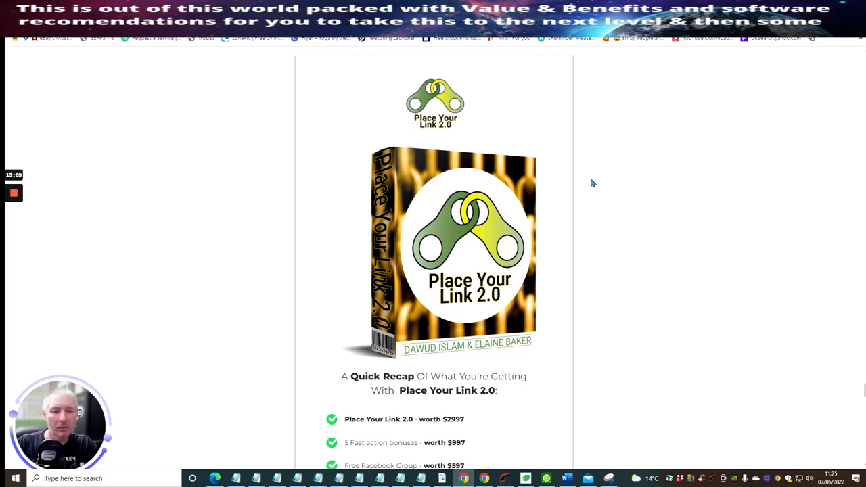
mouse_move(604, 208)
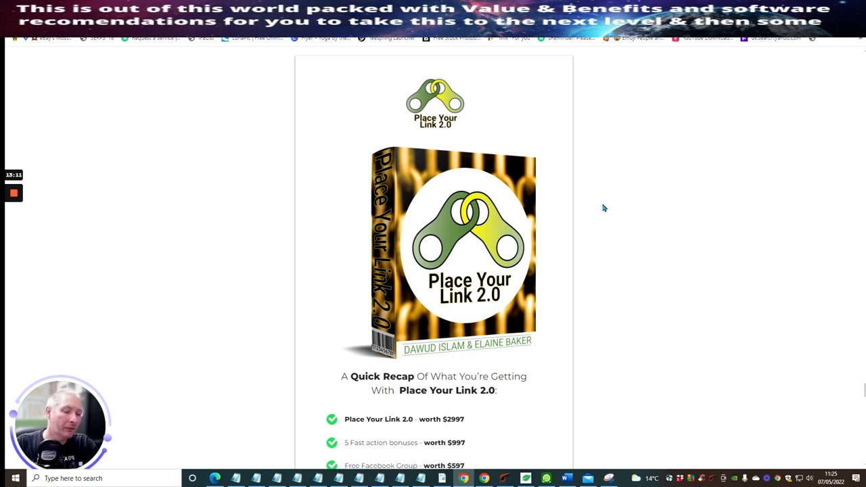
mouse_move(624, 264)
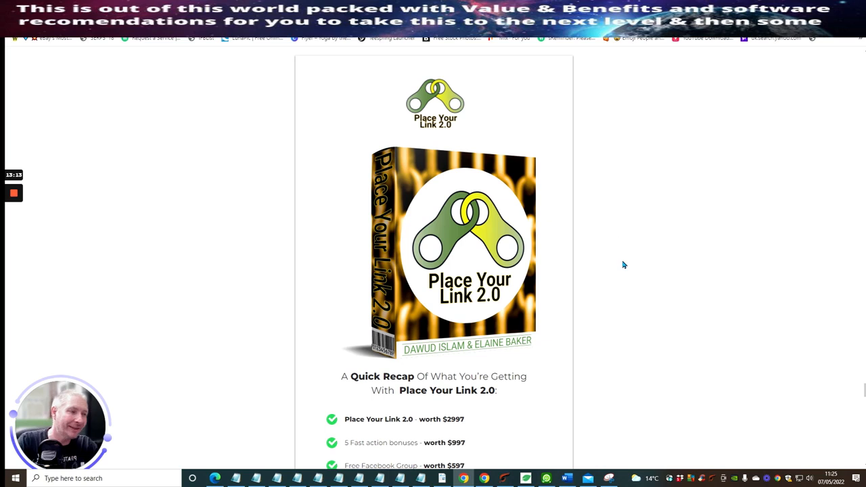
mouse_move(621, 168)
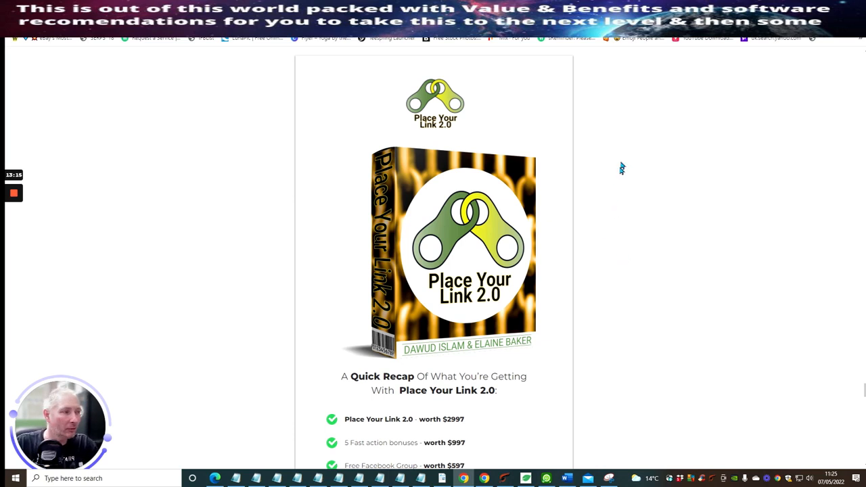
scroll(down, 3)
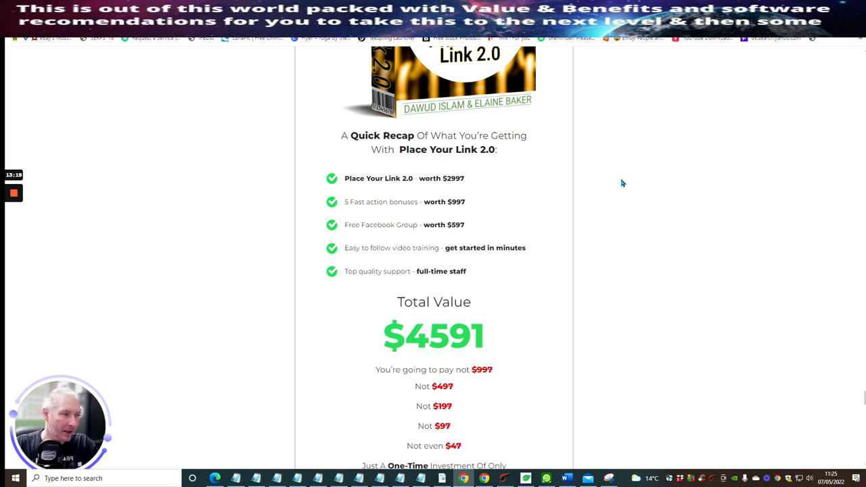
mouse_move(634, 229)
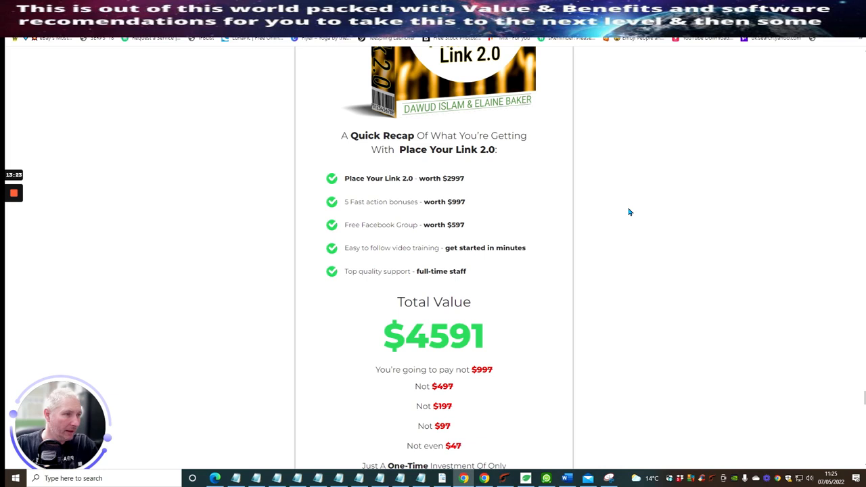
mouse_move(447, 140)
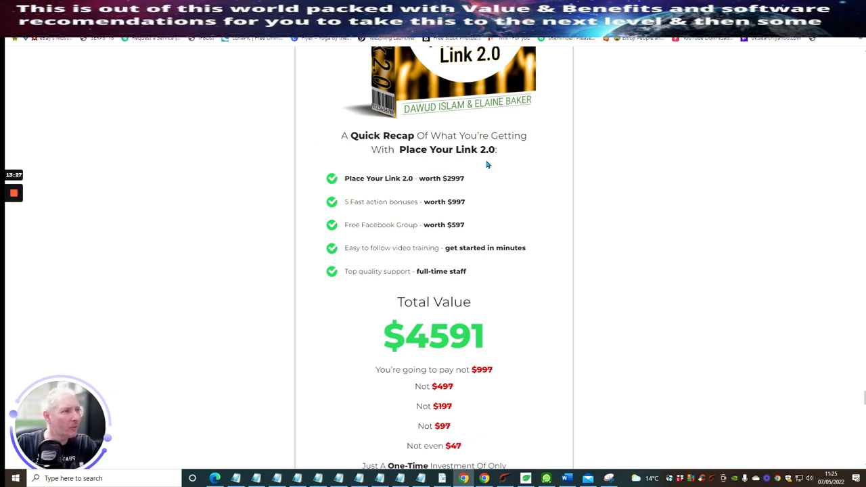
mouse_move(523, 179)
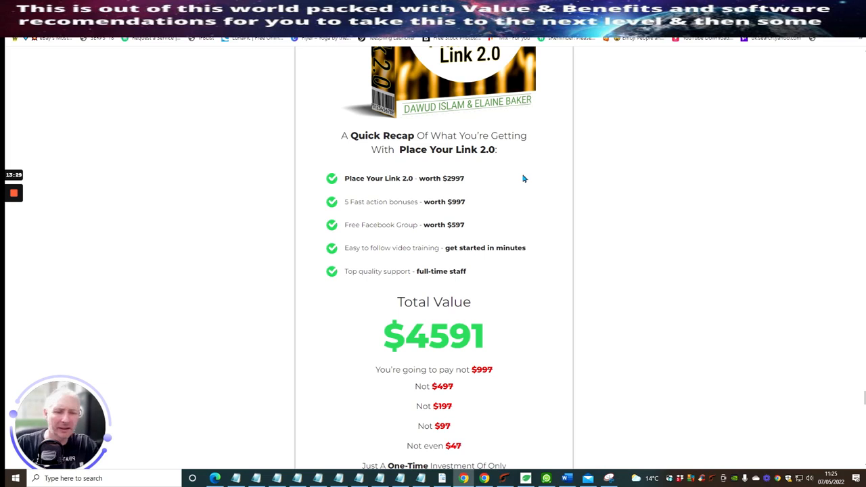
mouse_move(471, 329)
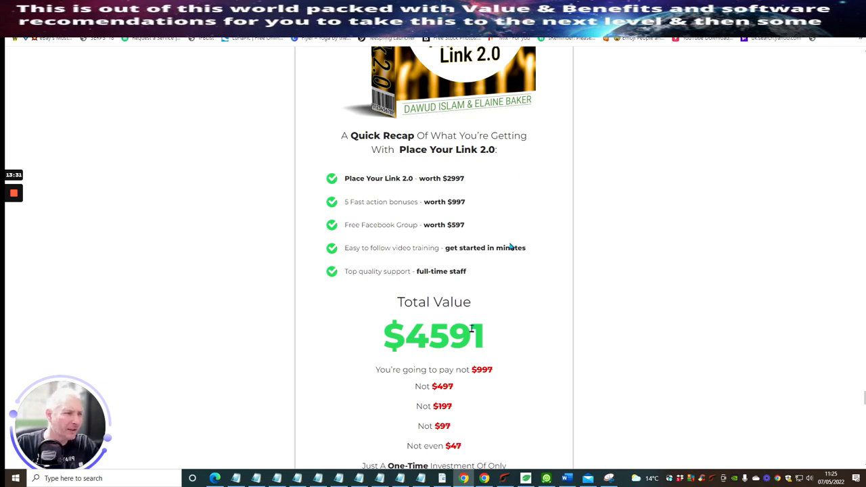
mouse_move(486, 344)
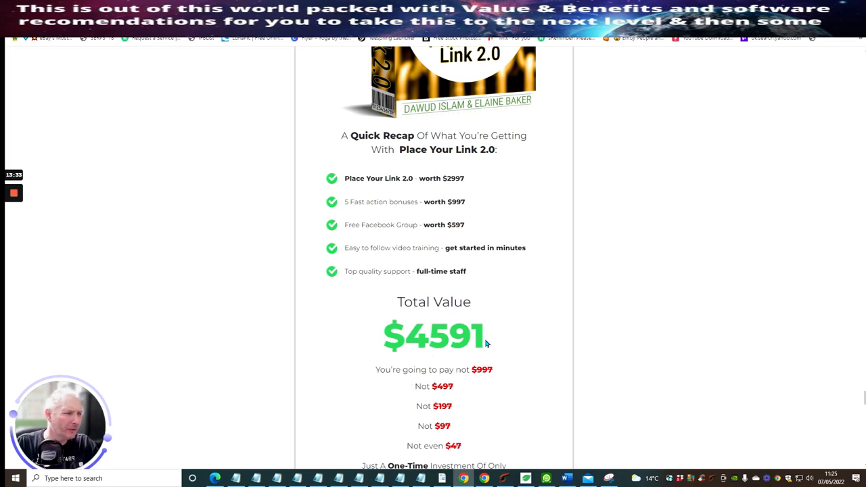
scroll(down, 3)
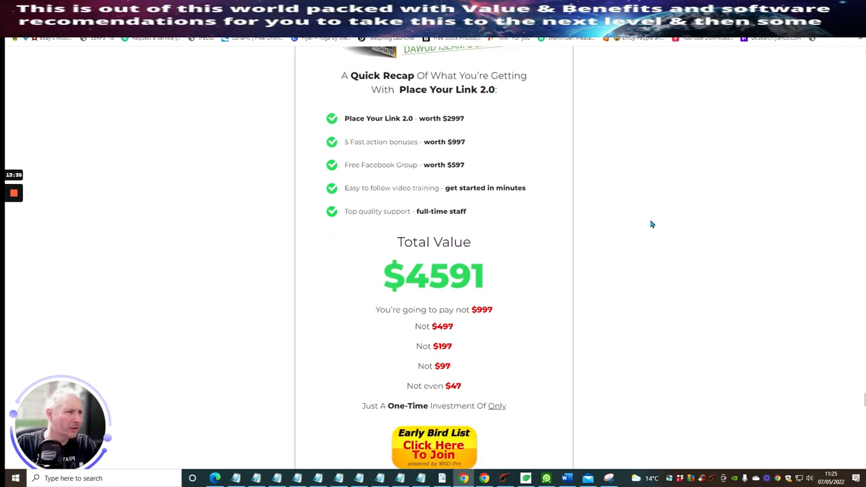
scroll(down, 3)
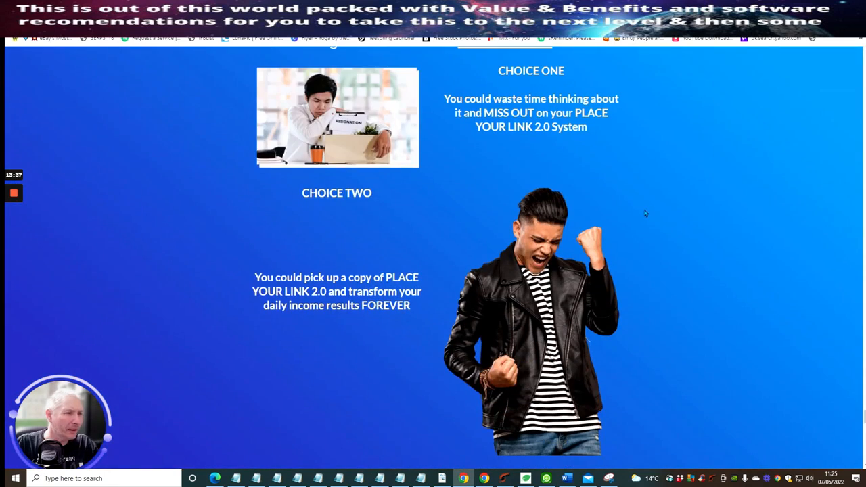
scroll(down, 3)
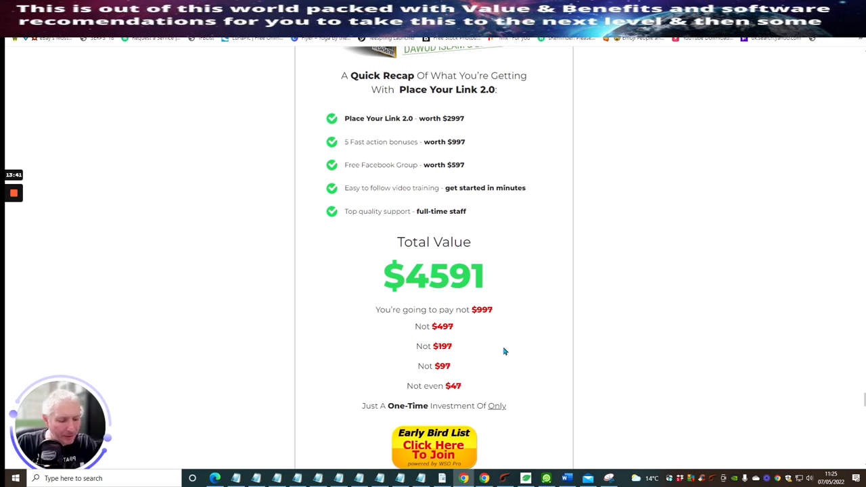
mouse_move(526, 406)
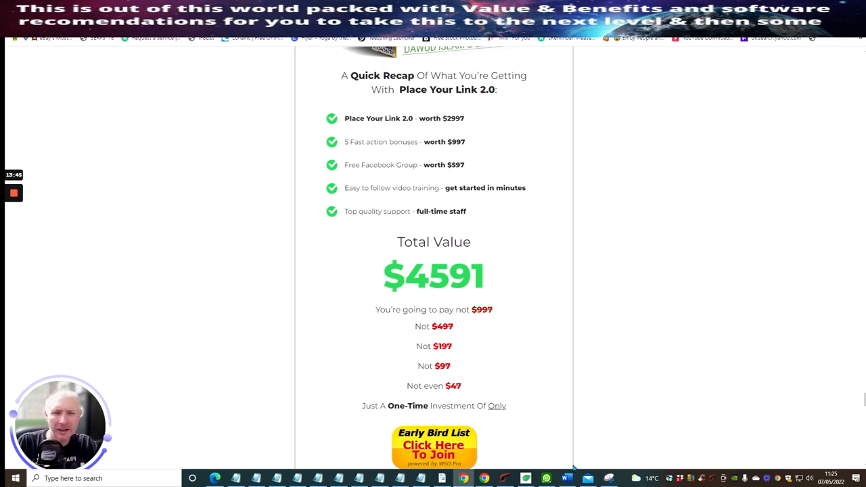
mouse_move(534, 467)
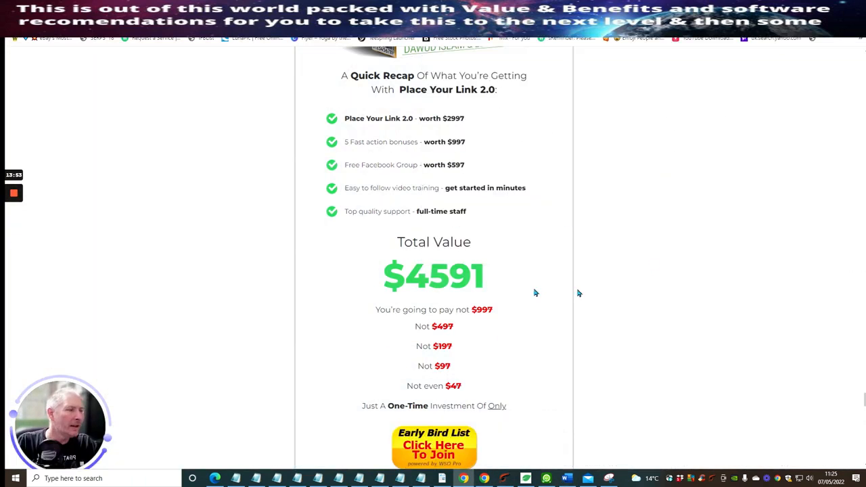
mouse_move(624, 233)
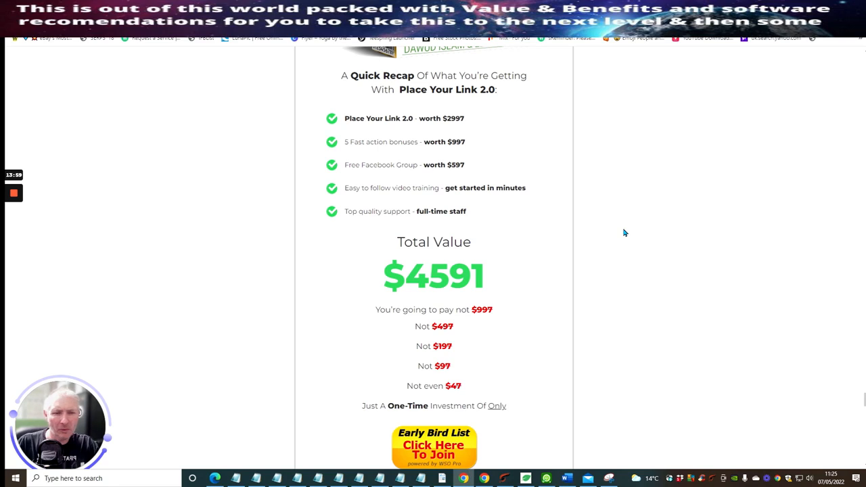
mouse_move(622, 251)
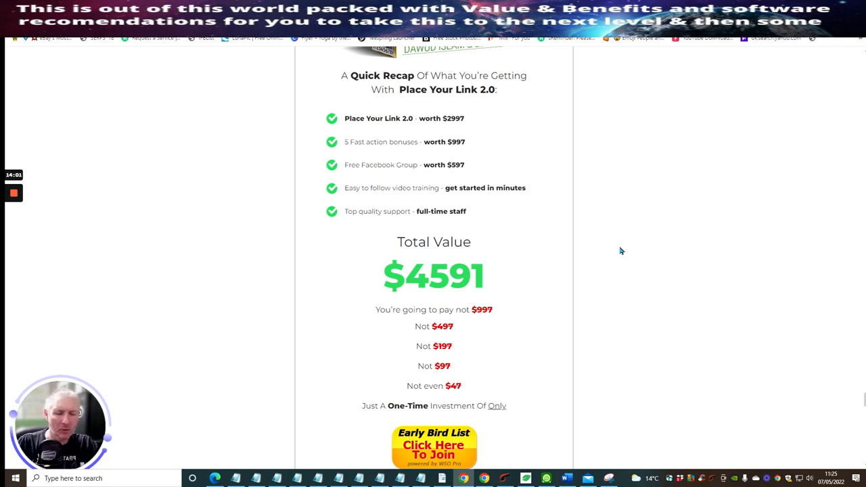
mouse_move(551, 217)
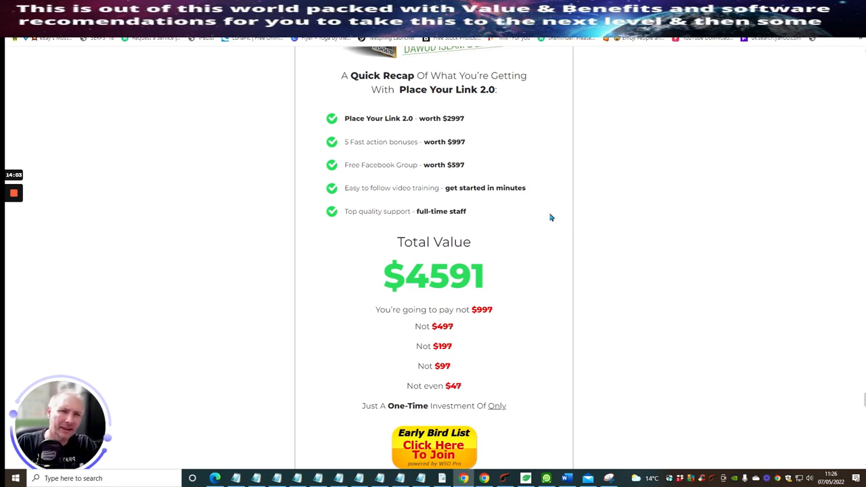